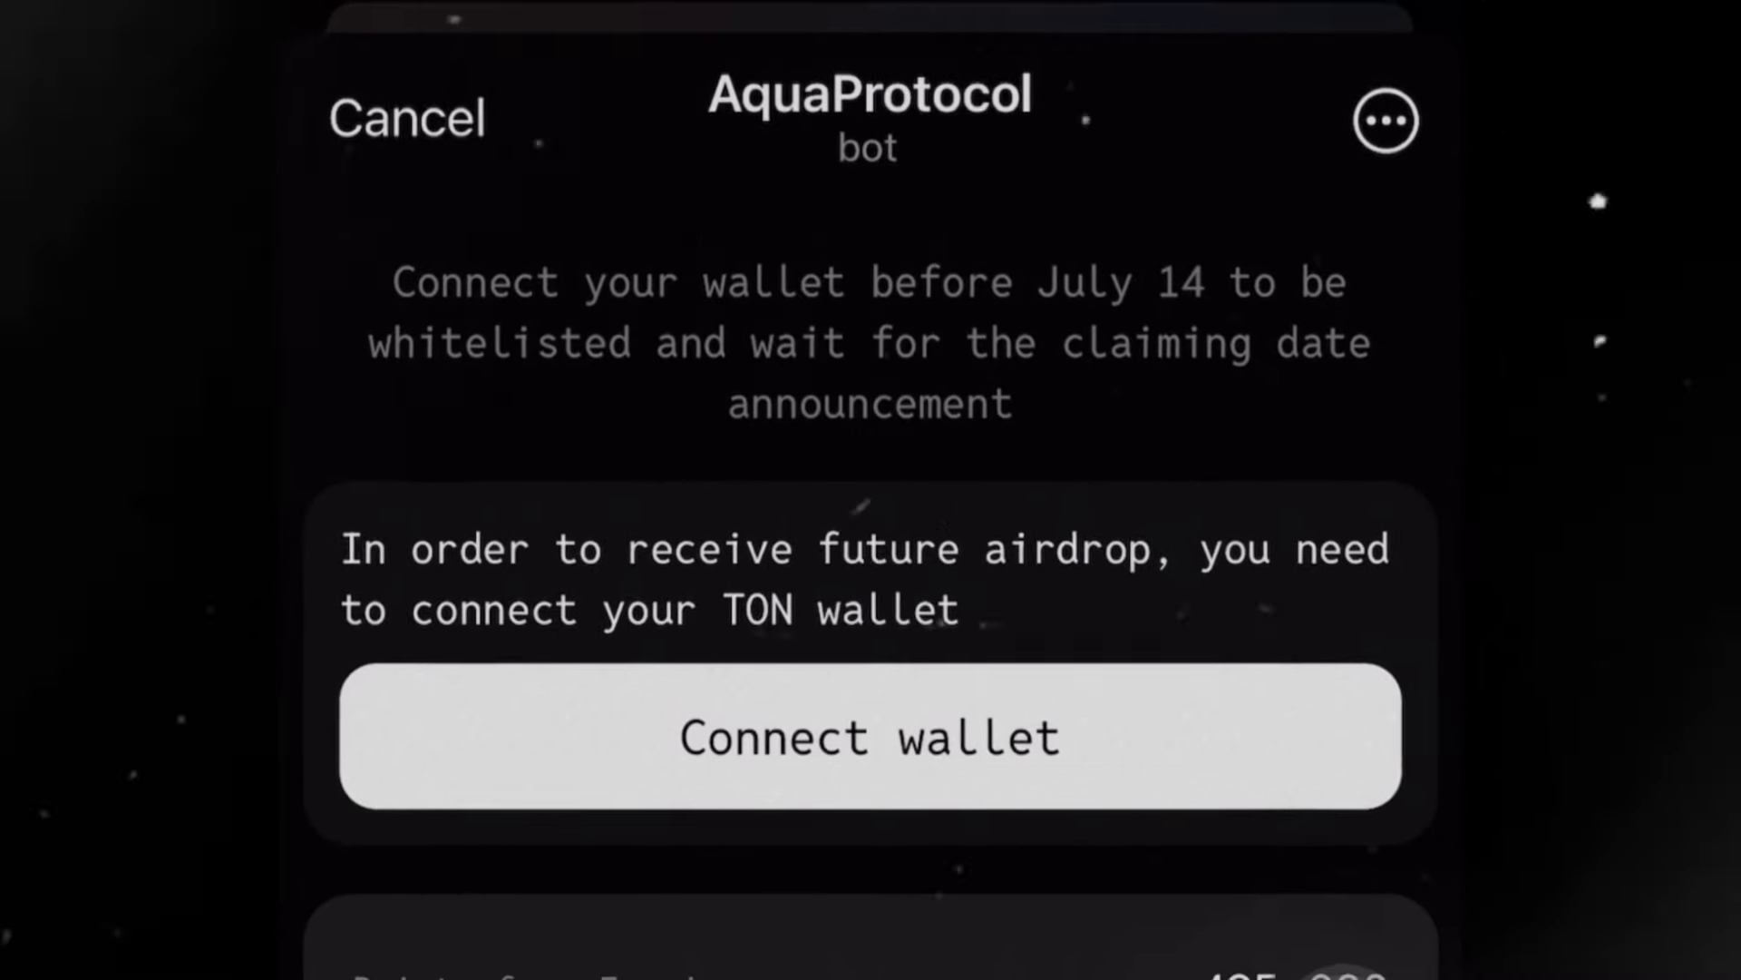
Step: Check the 14.27 TON Tonkeeper wallet's Add Wallet options, then close them without adding one
scroll(down, 3)
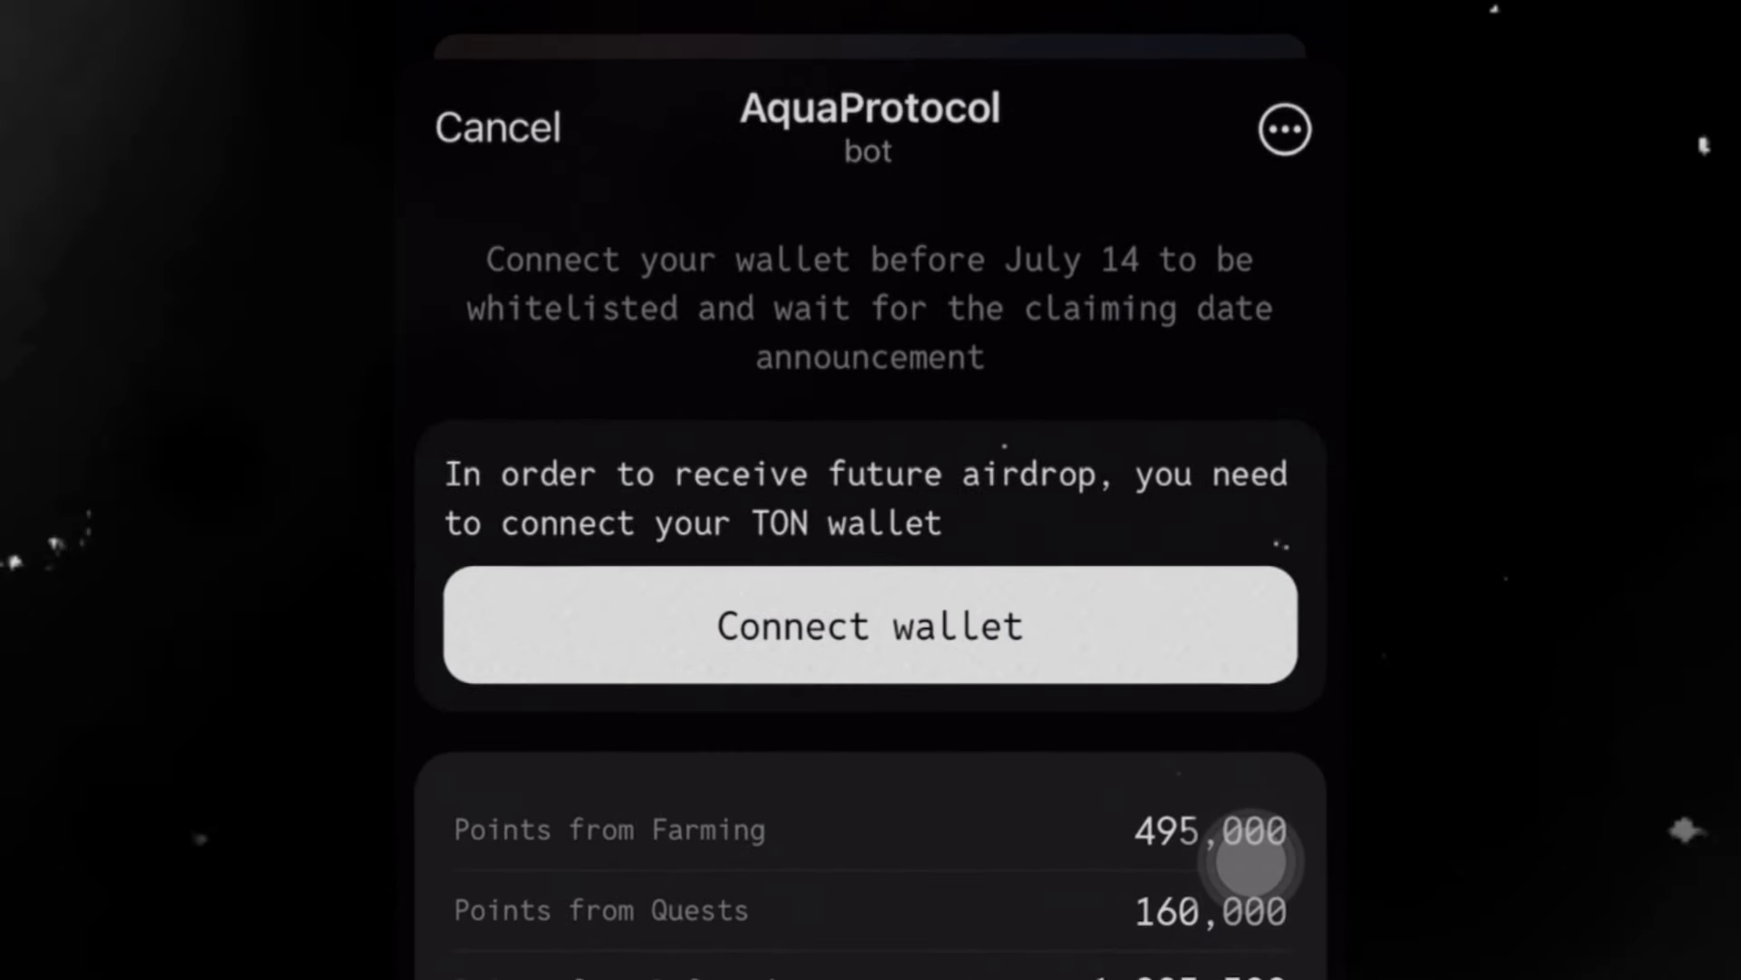
scroll(down, 3)
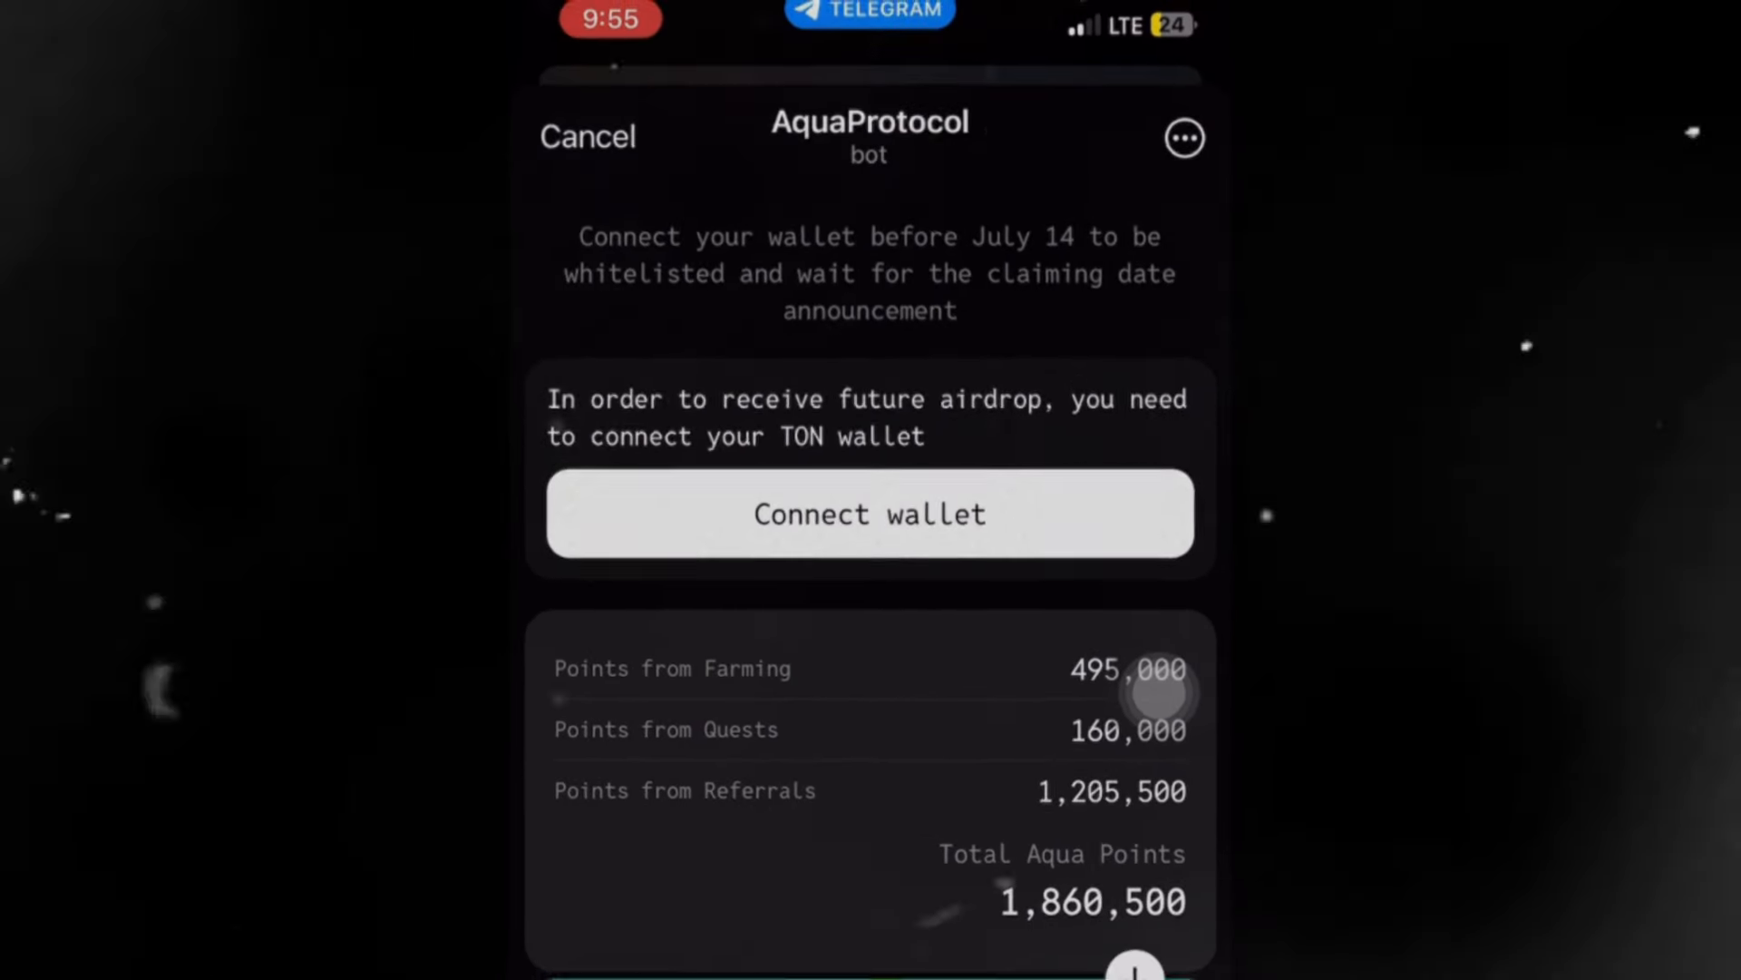
click(870, 513)
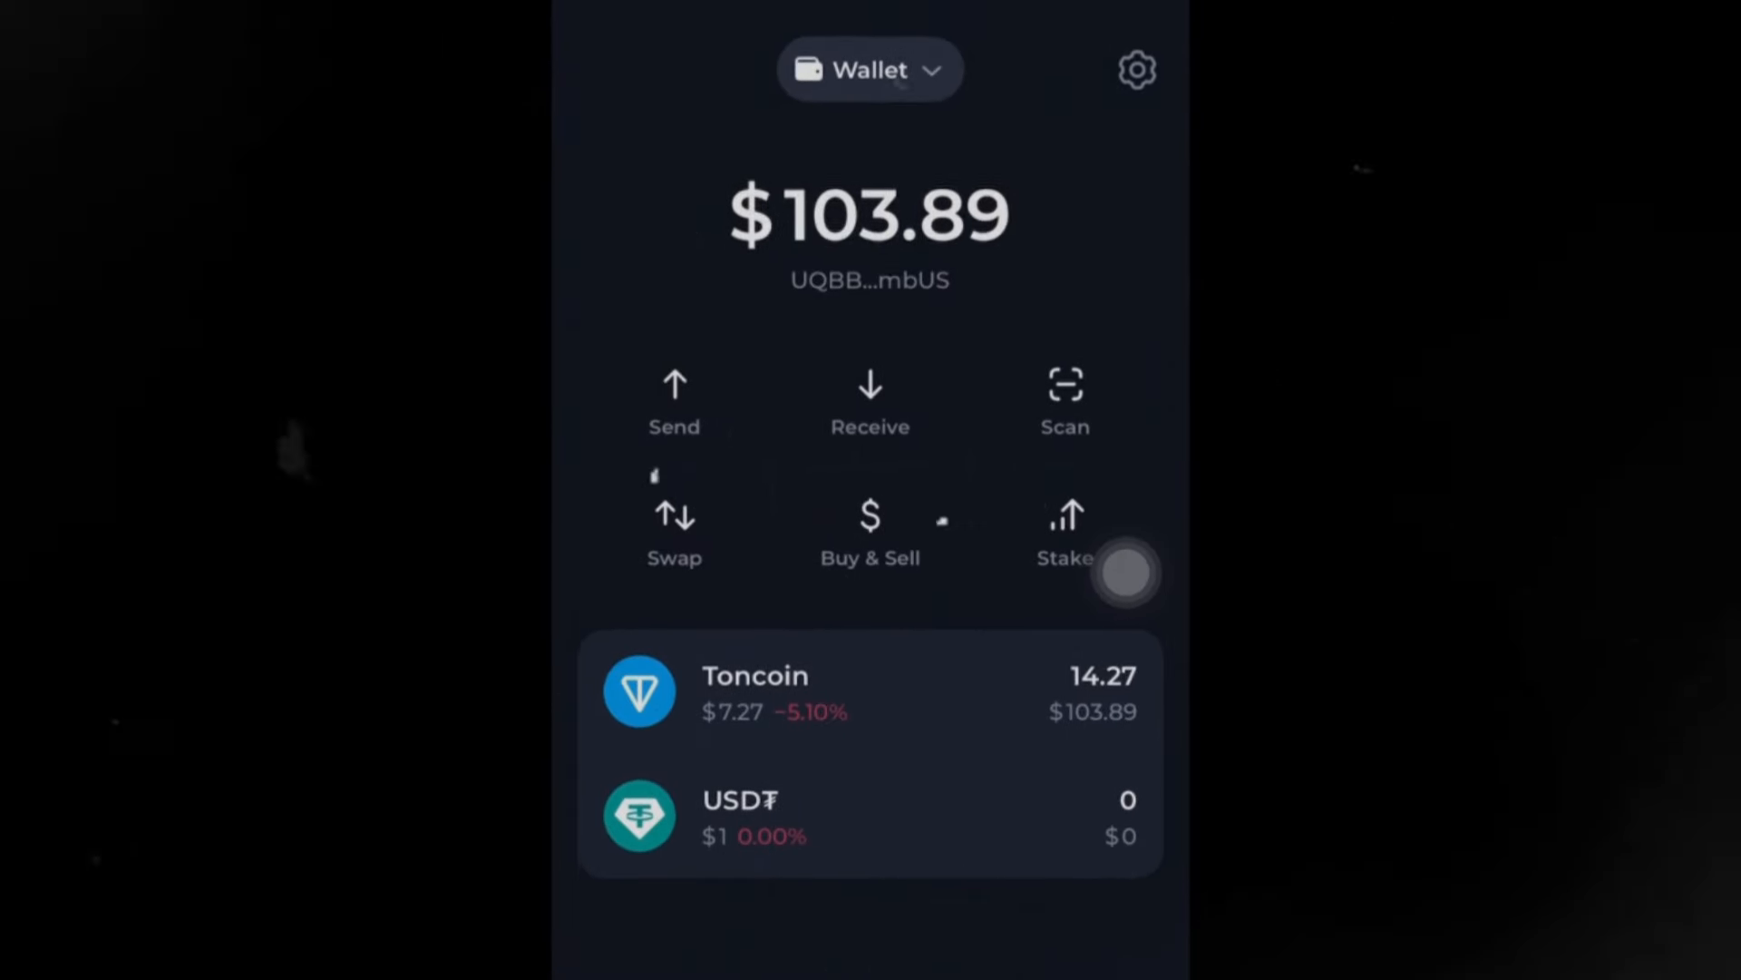
click(869, 69)
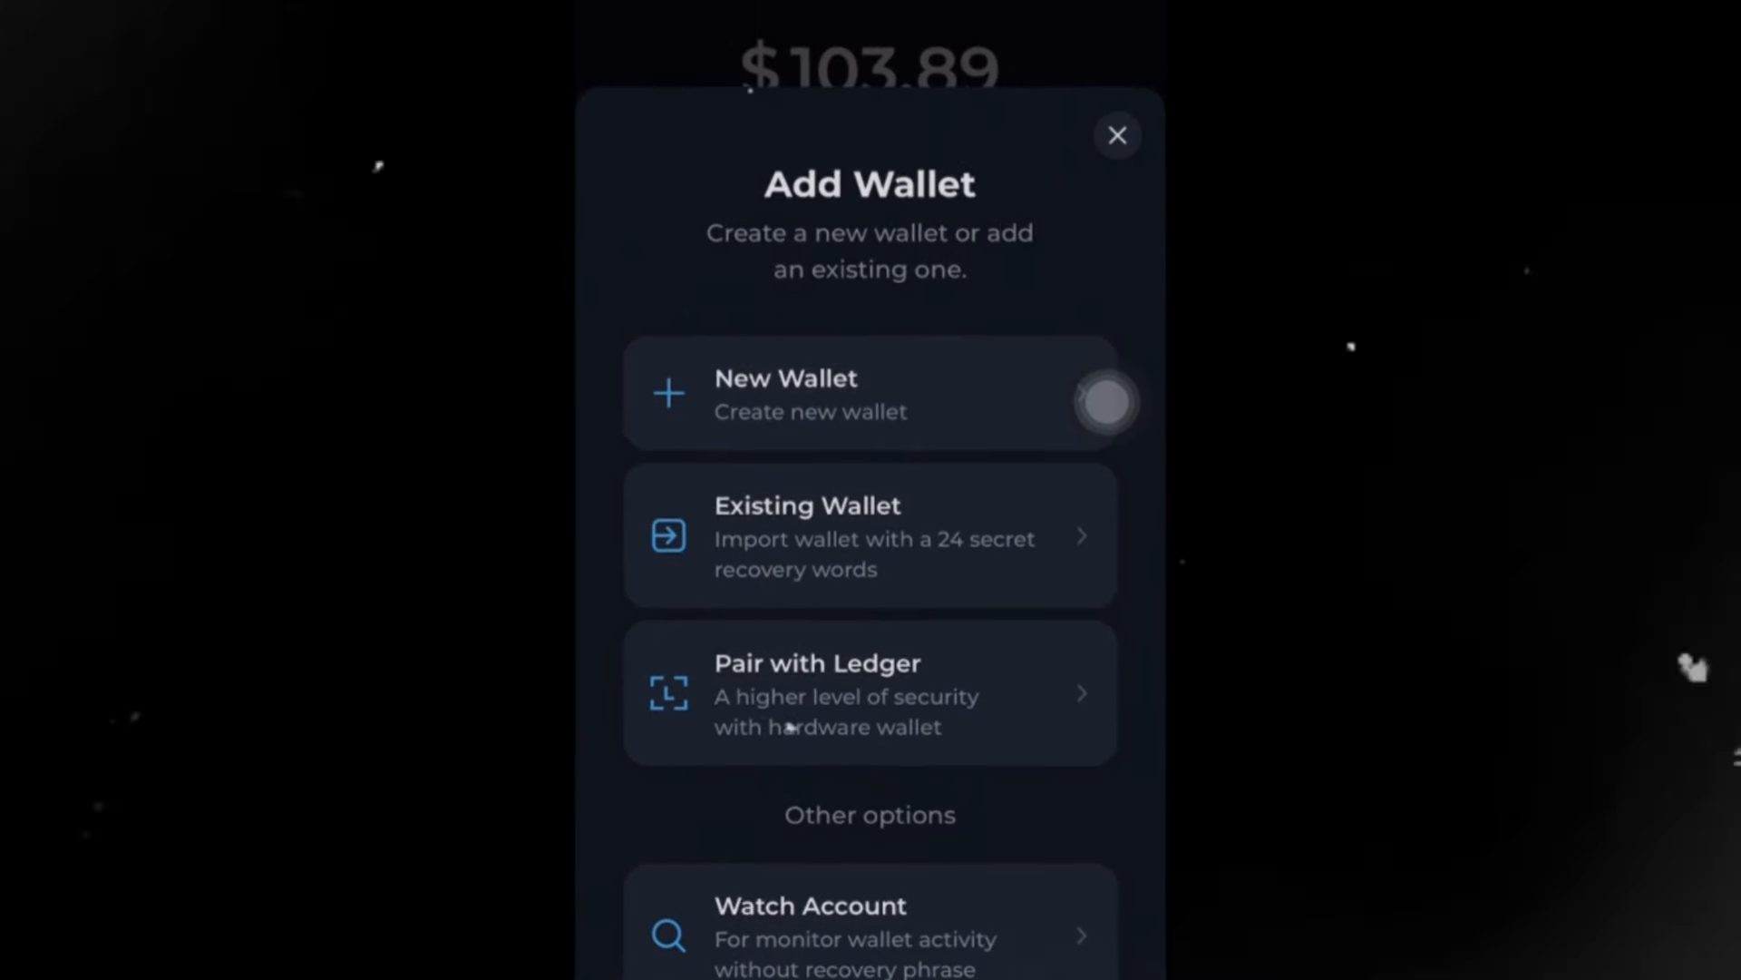
click(1117, 134)
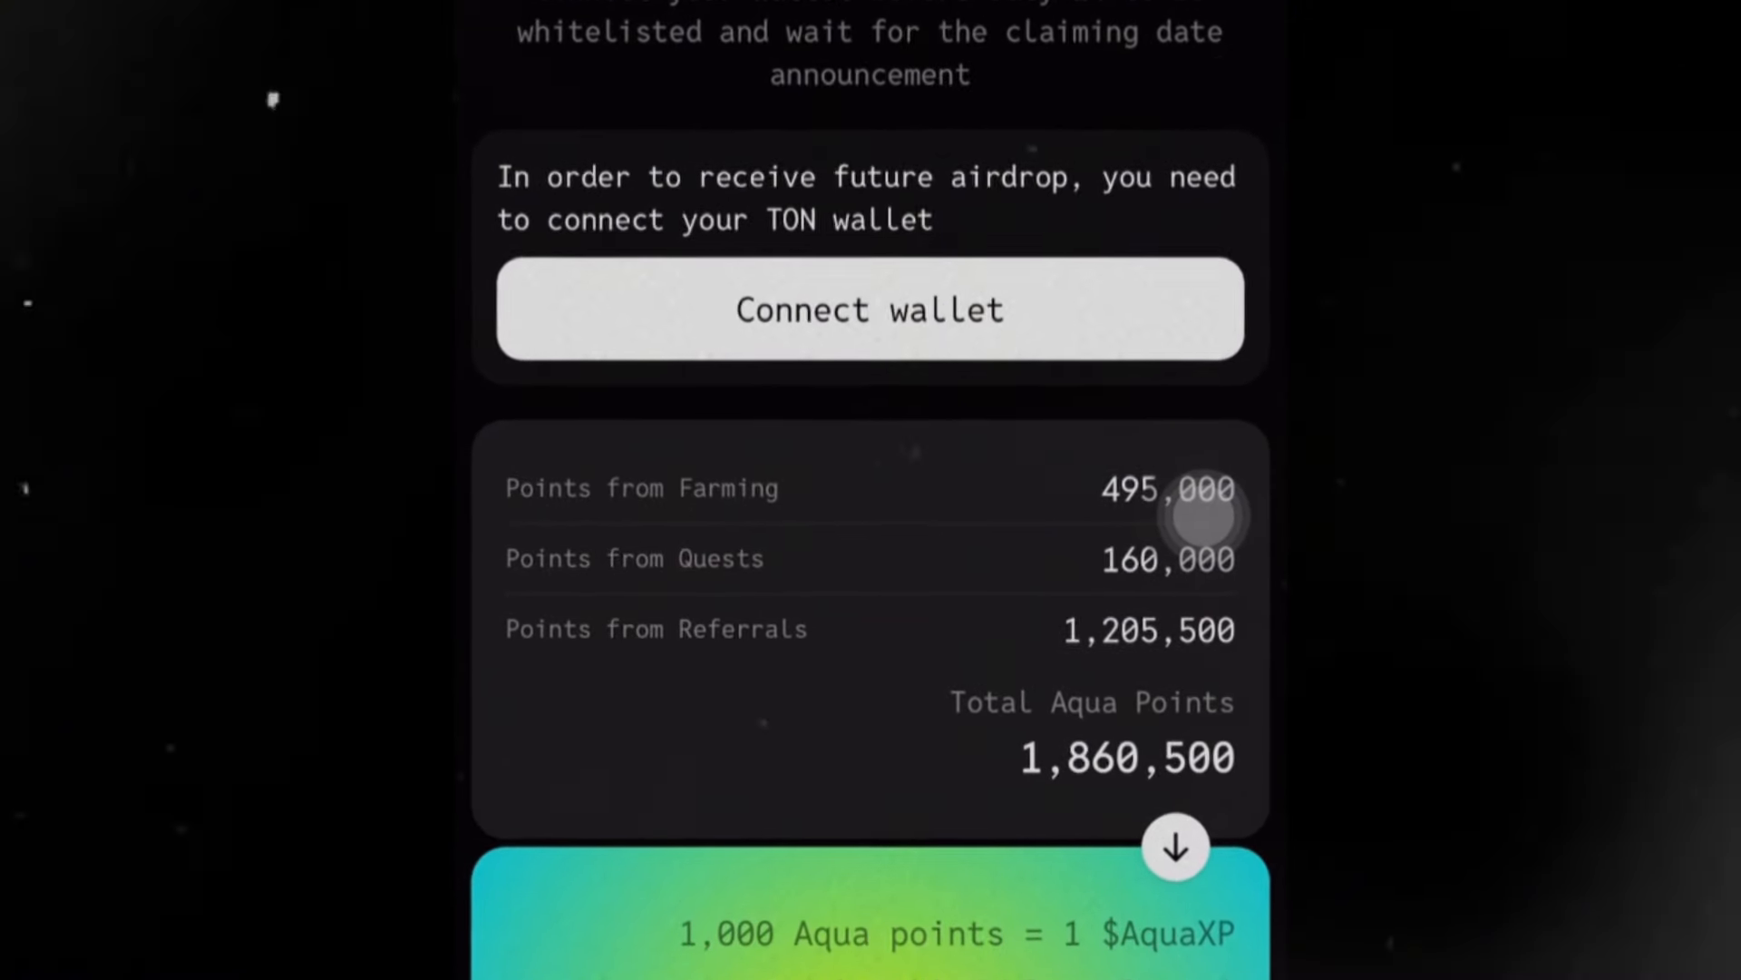
Step: Scroll through the bot's 1,860,500 Aqua Points, the conversion to 5,360 $AquaXP and Claim [SOON]
scroll(down, 3)
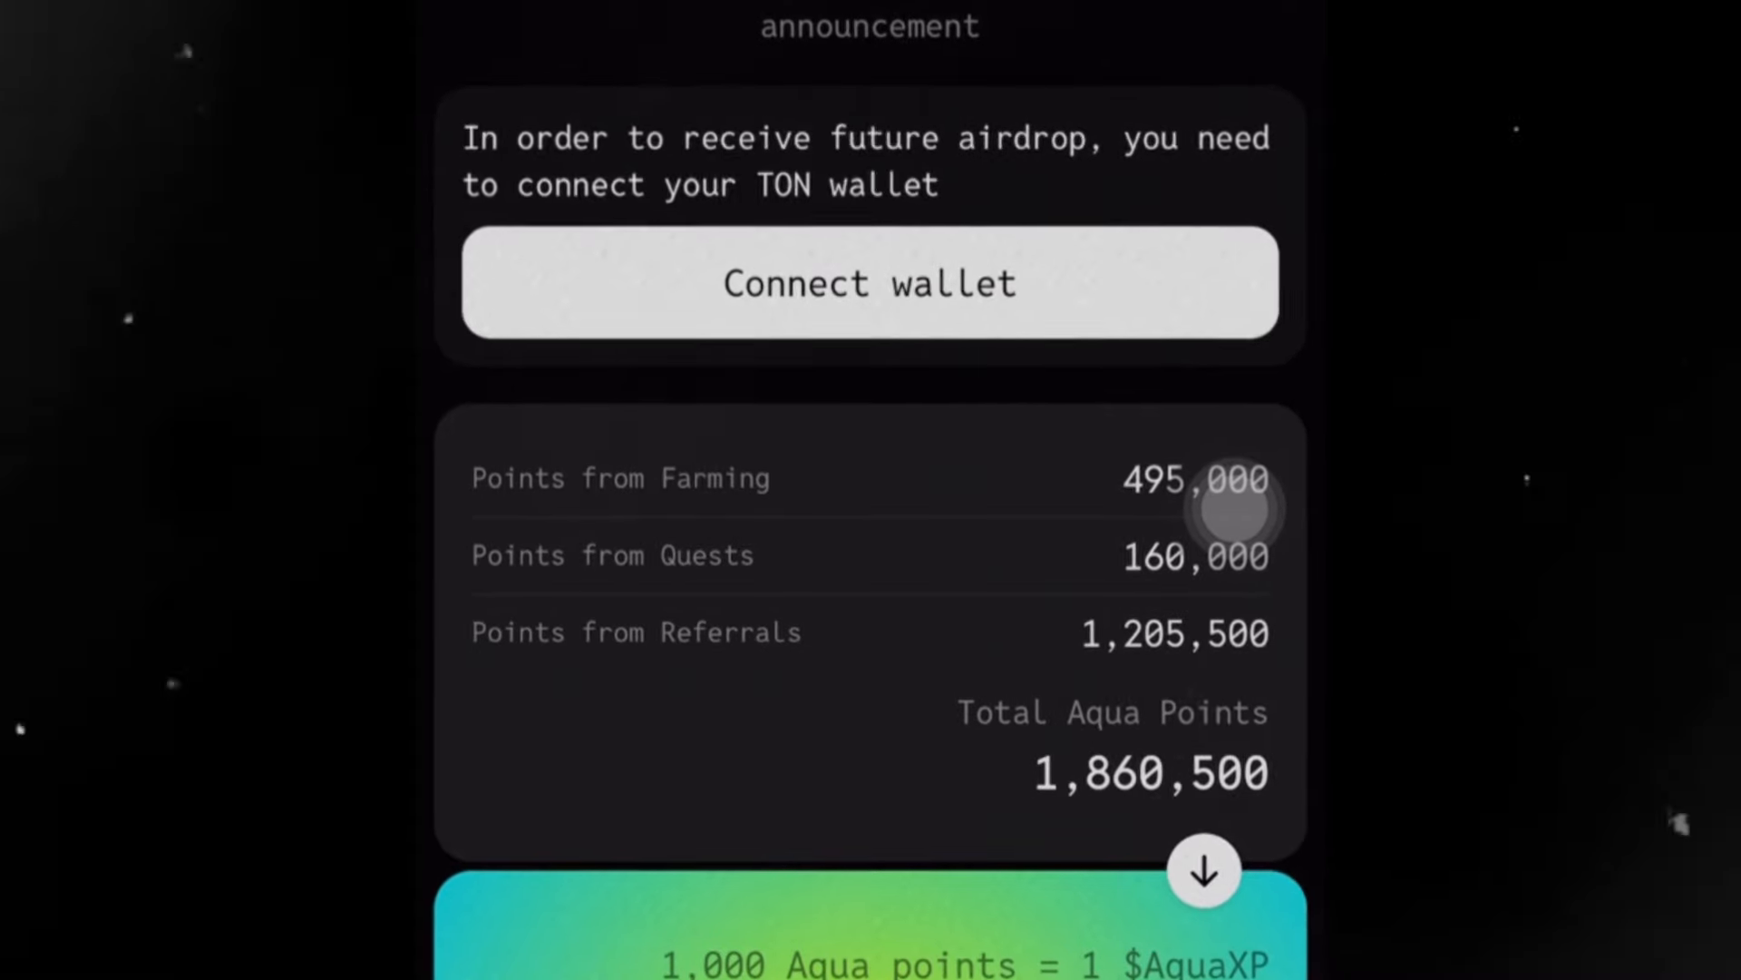
scroll(down, 3)
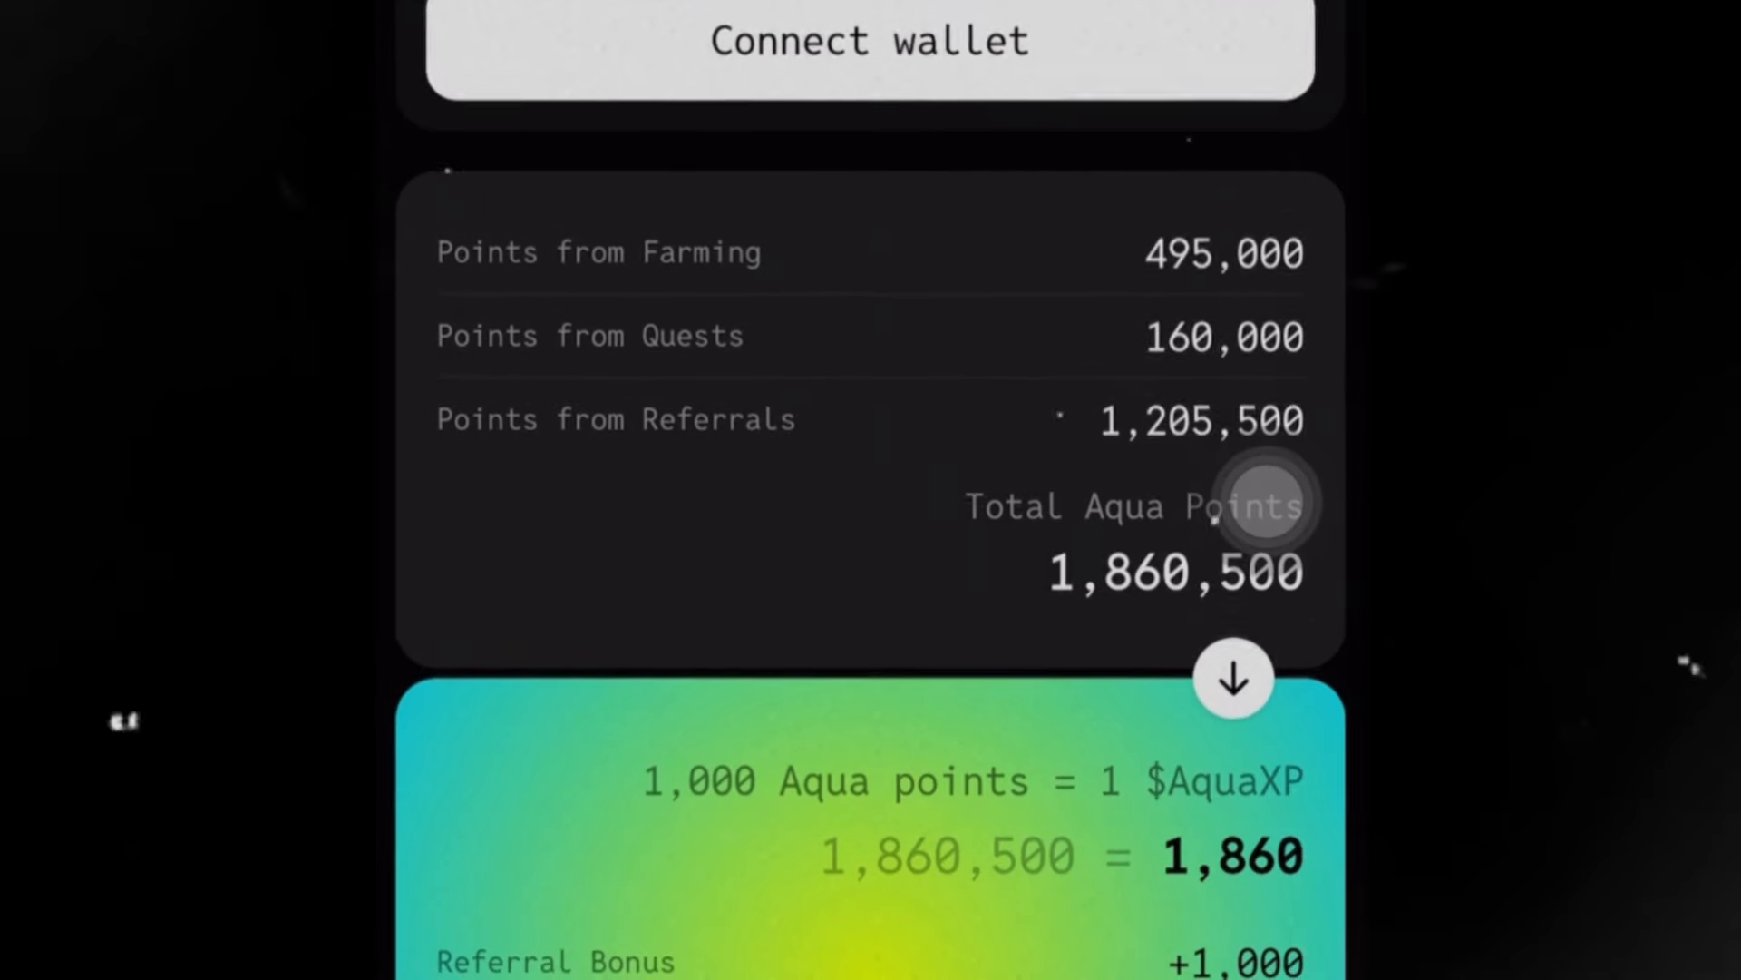
scroll(down, 3)
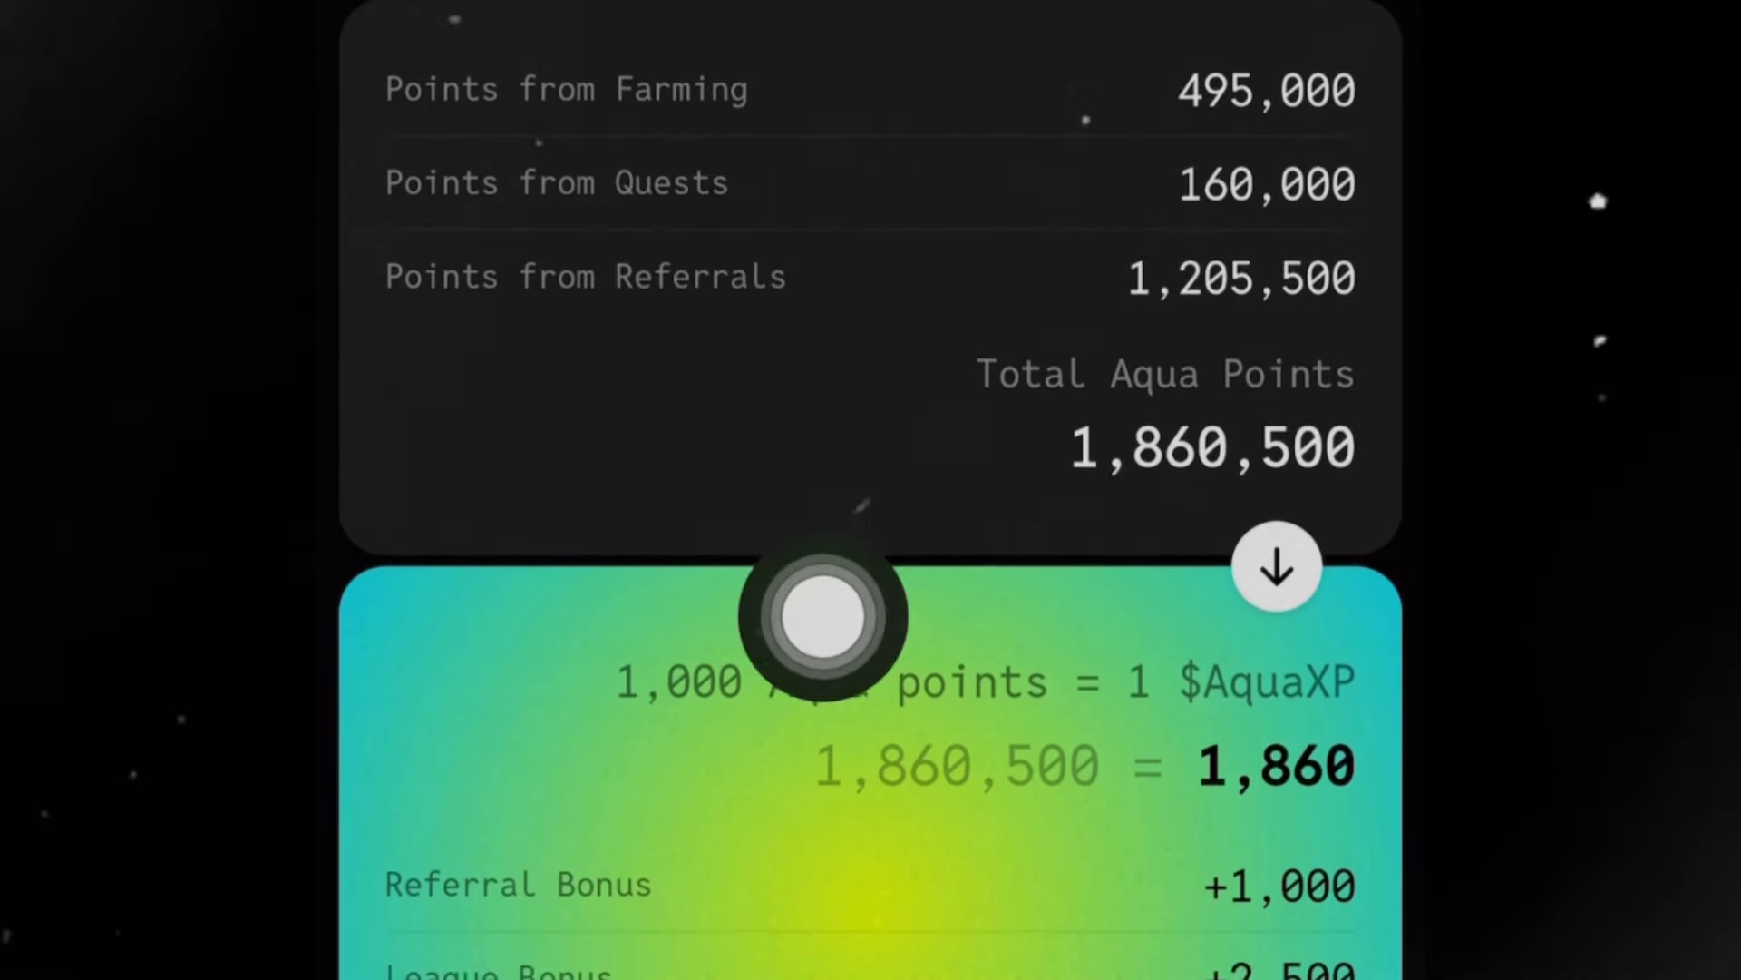
scroll(up, 3)
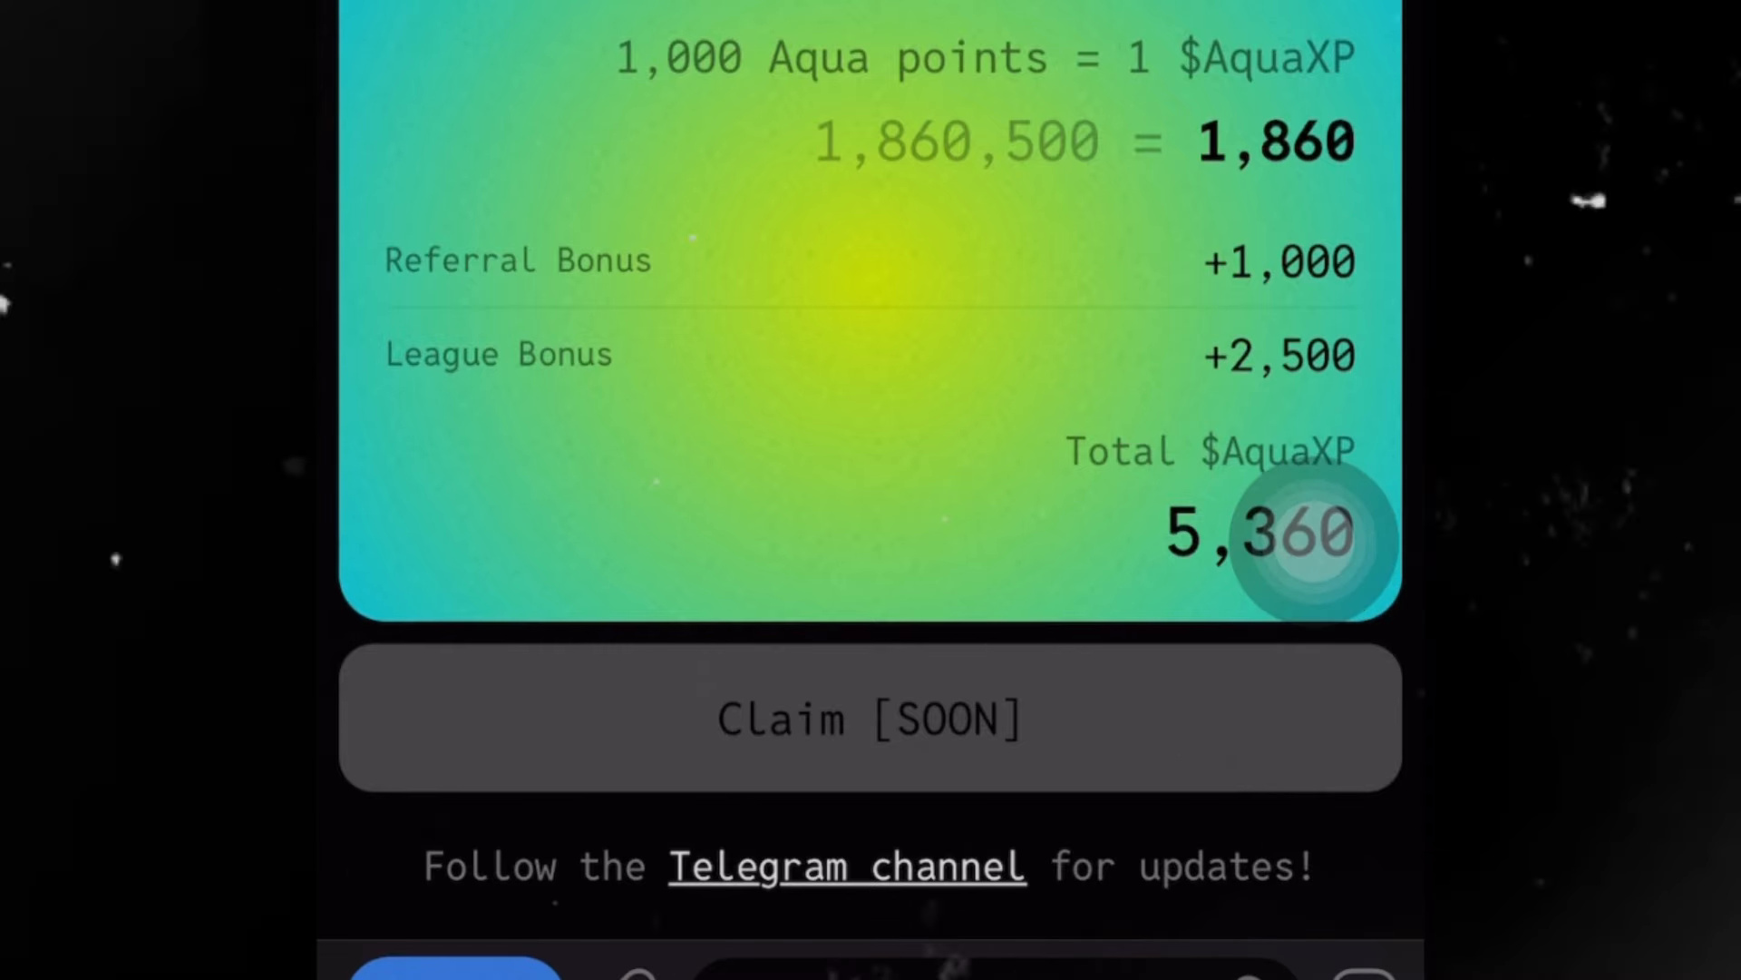
scroll(up, 3)
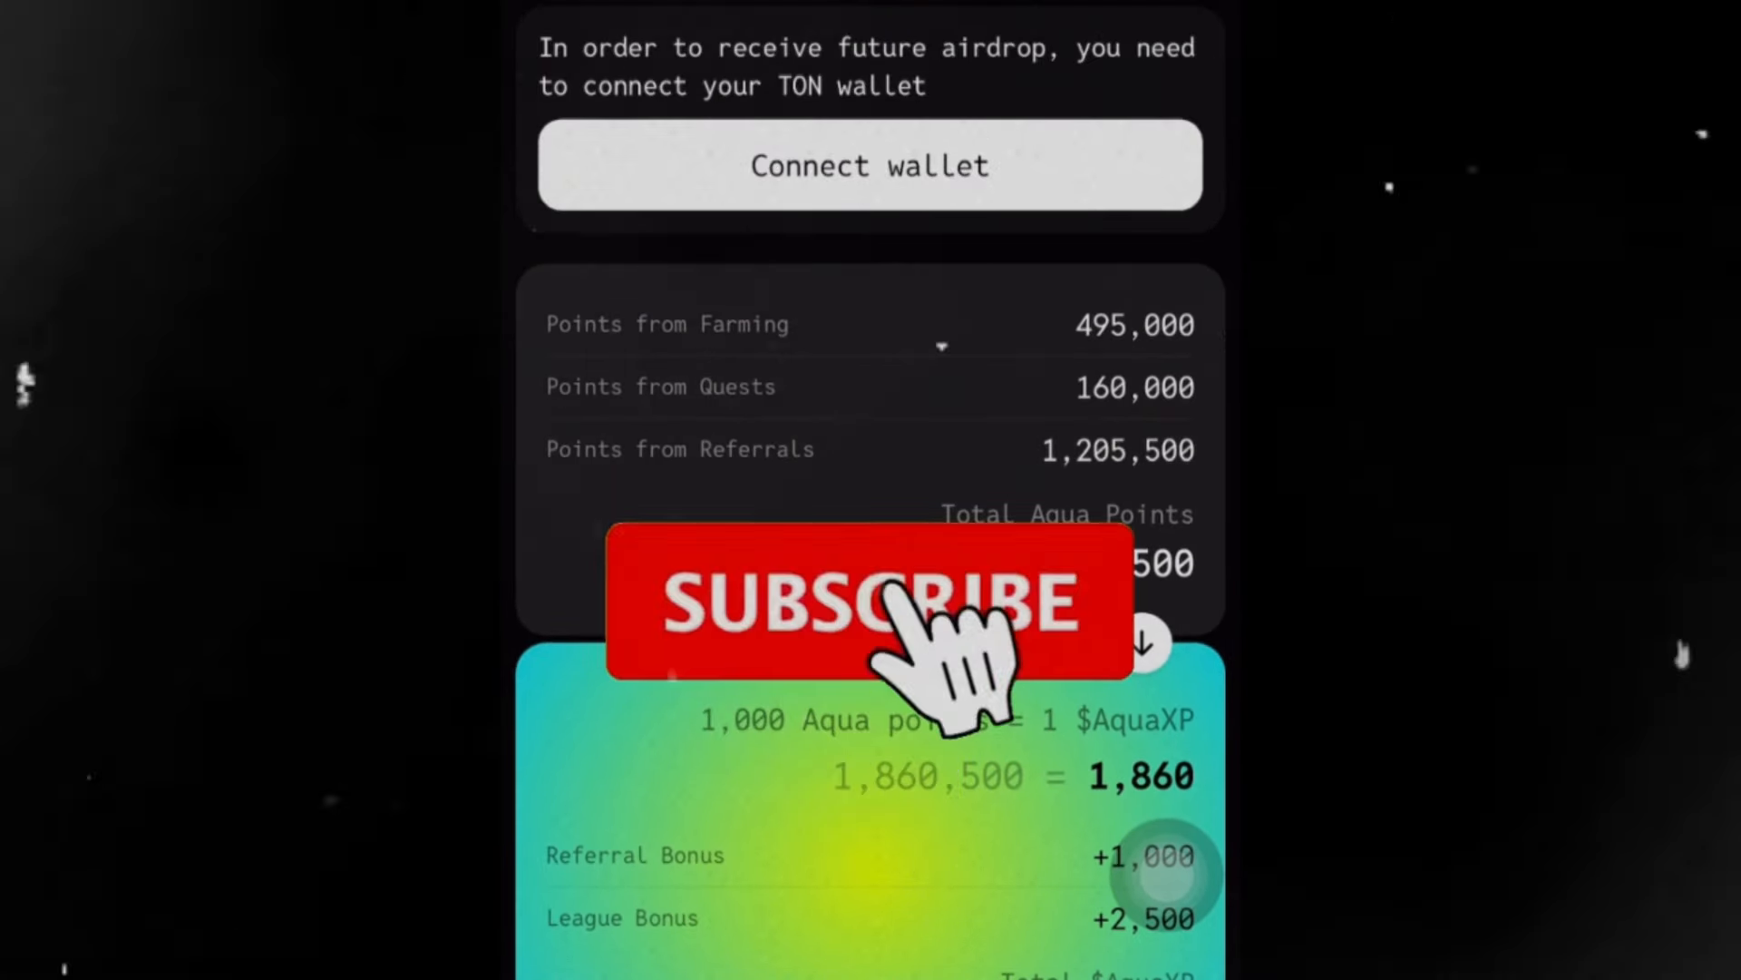
click(867, 605)
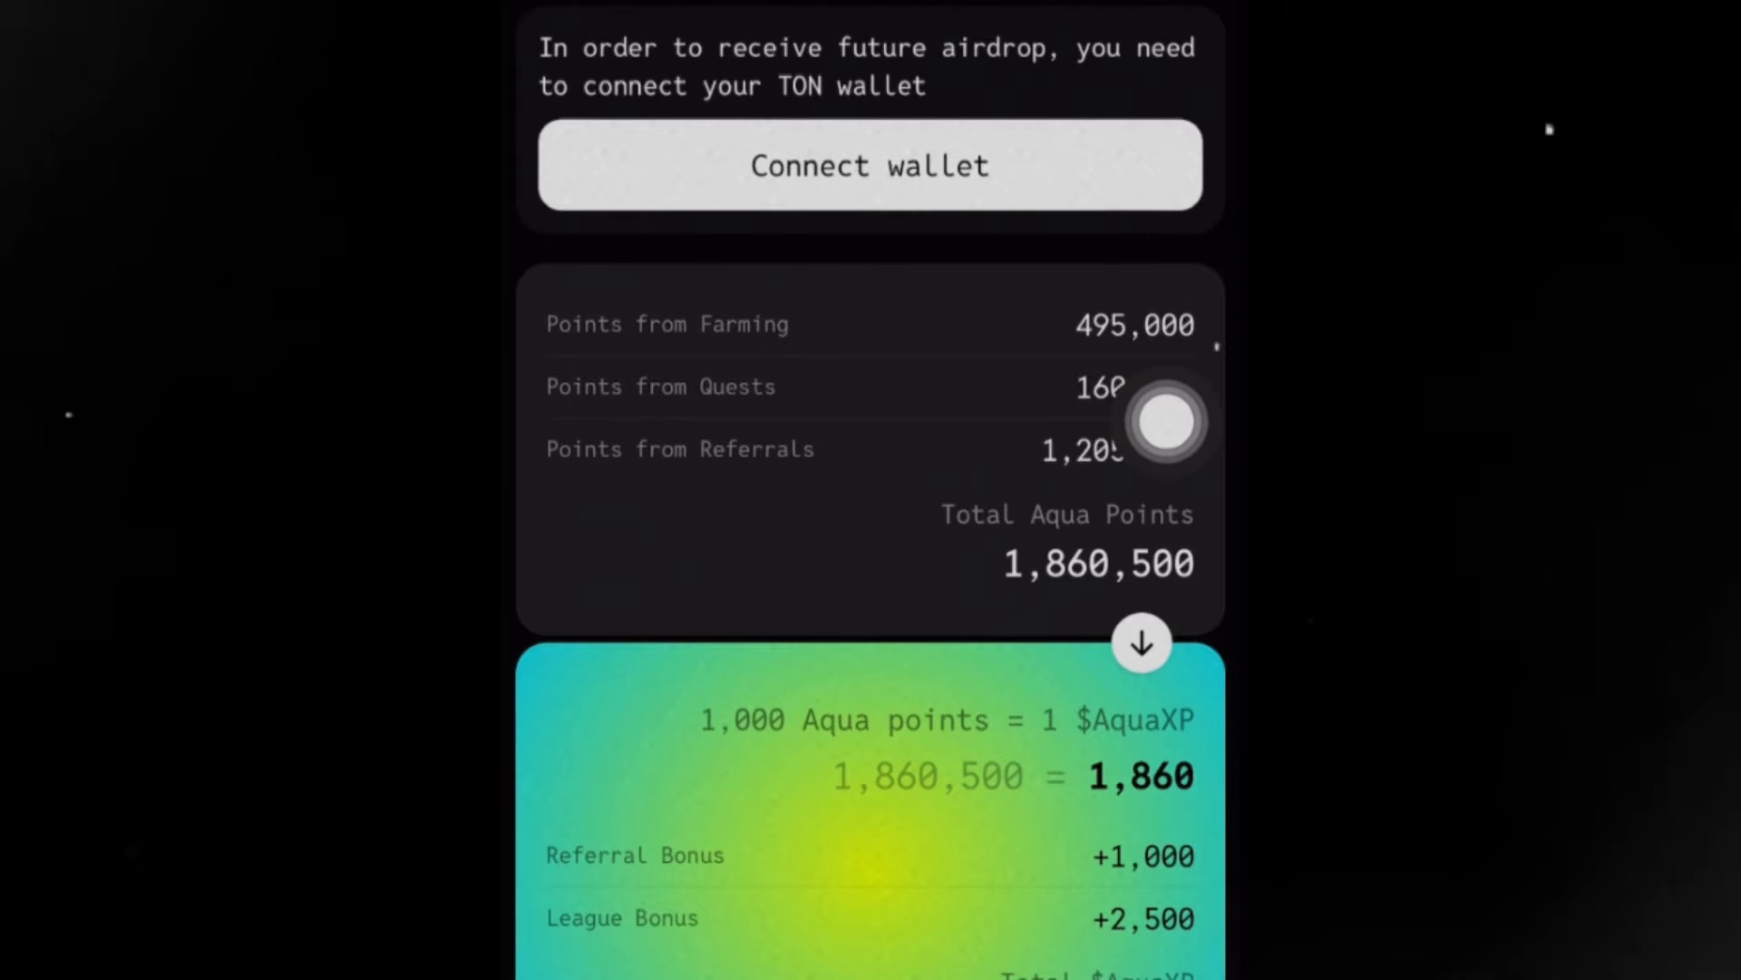
Step: Start a TON wallet connection and bring up the TON Connect wallet list
click(870, 165)
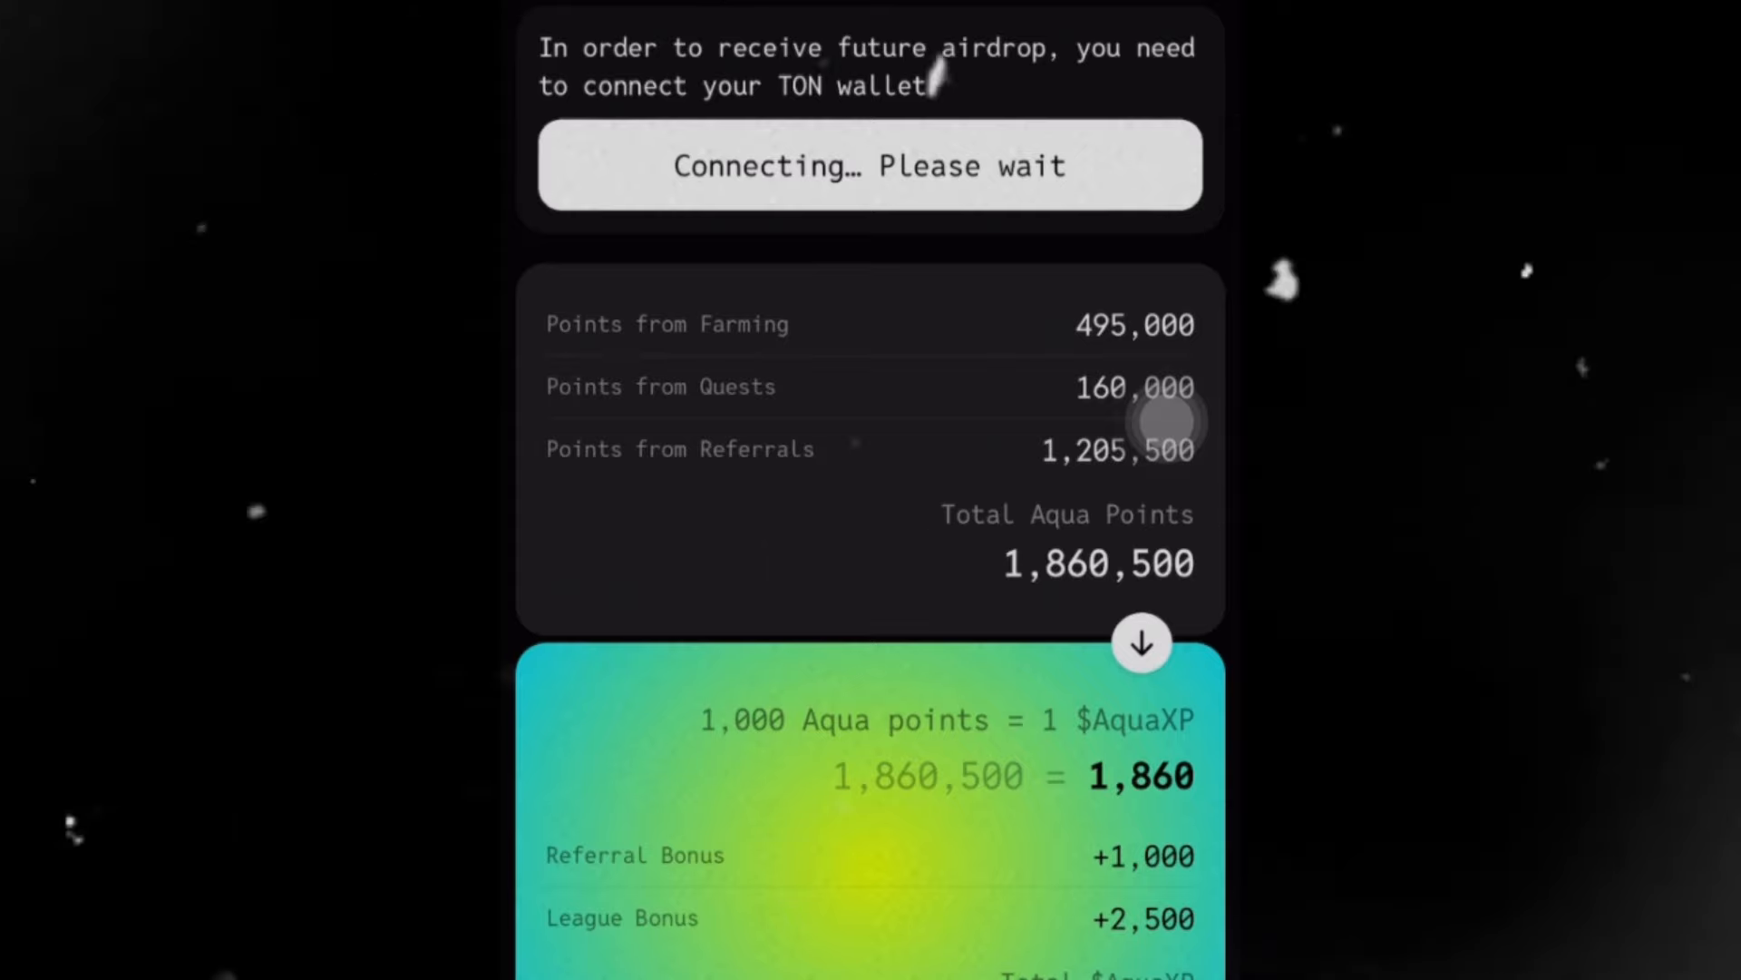
click(870, 165)
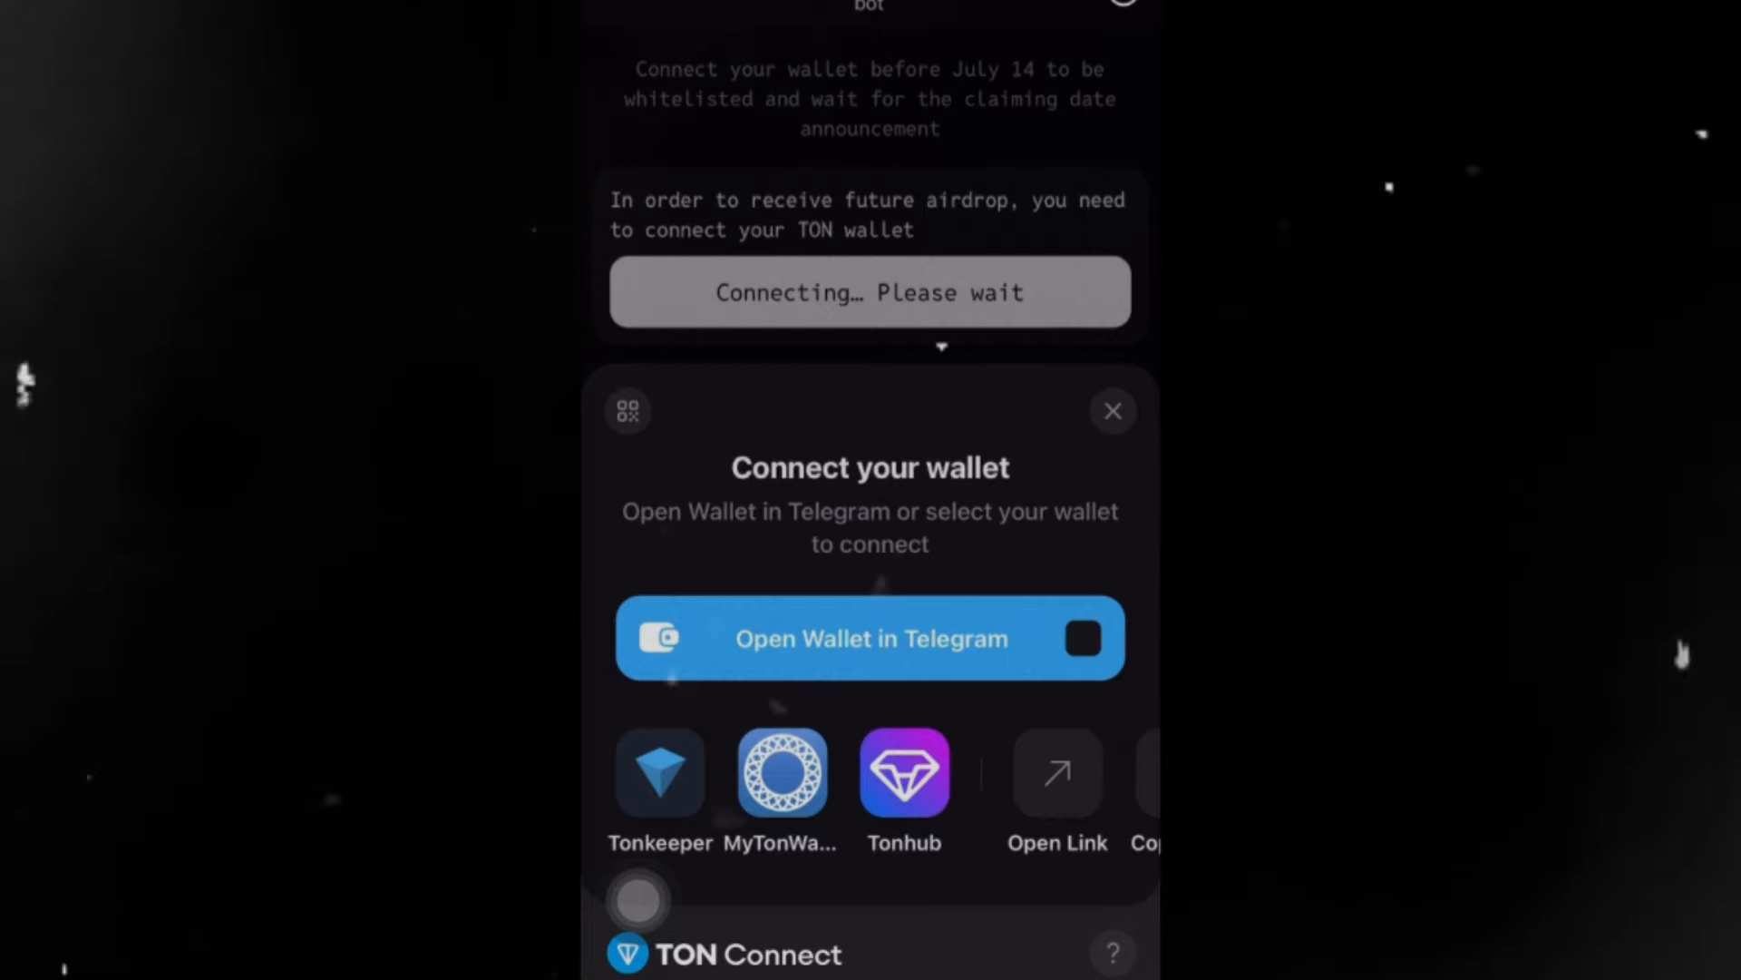
Step: Connect Tonkeeper, opening its link and approving access for aquaprotocol.gleam.bot
click(660, 772)
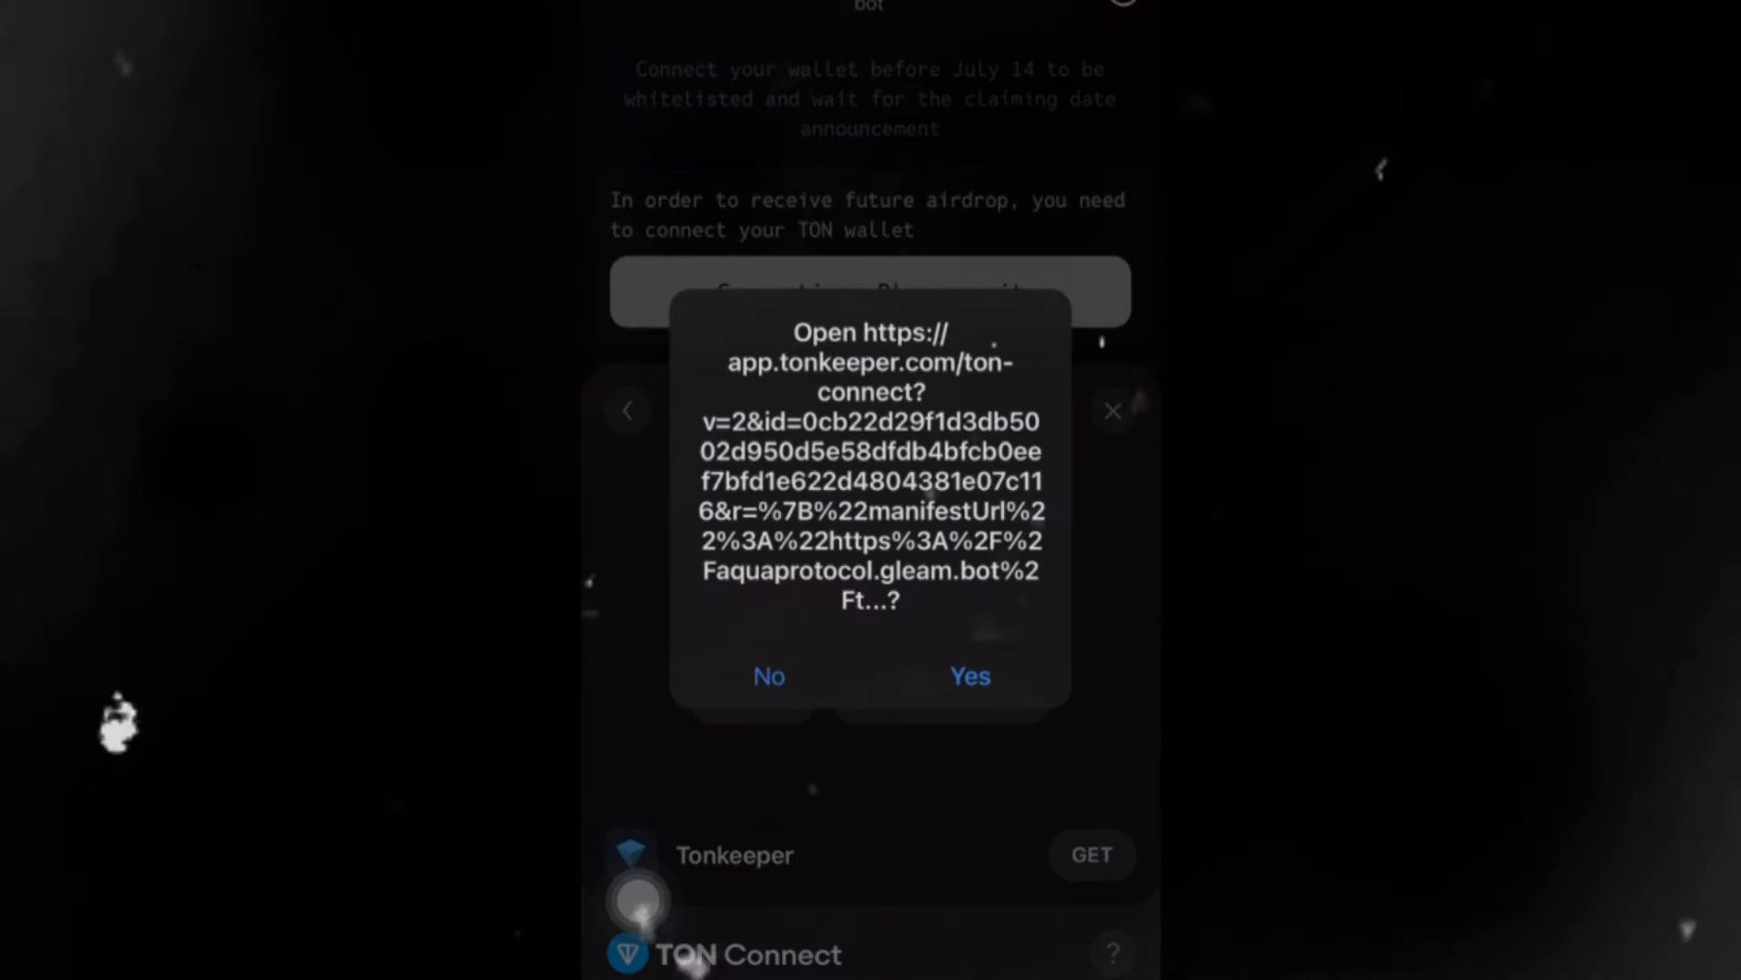
click(968, 675)
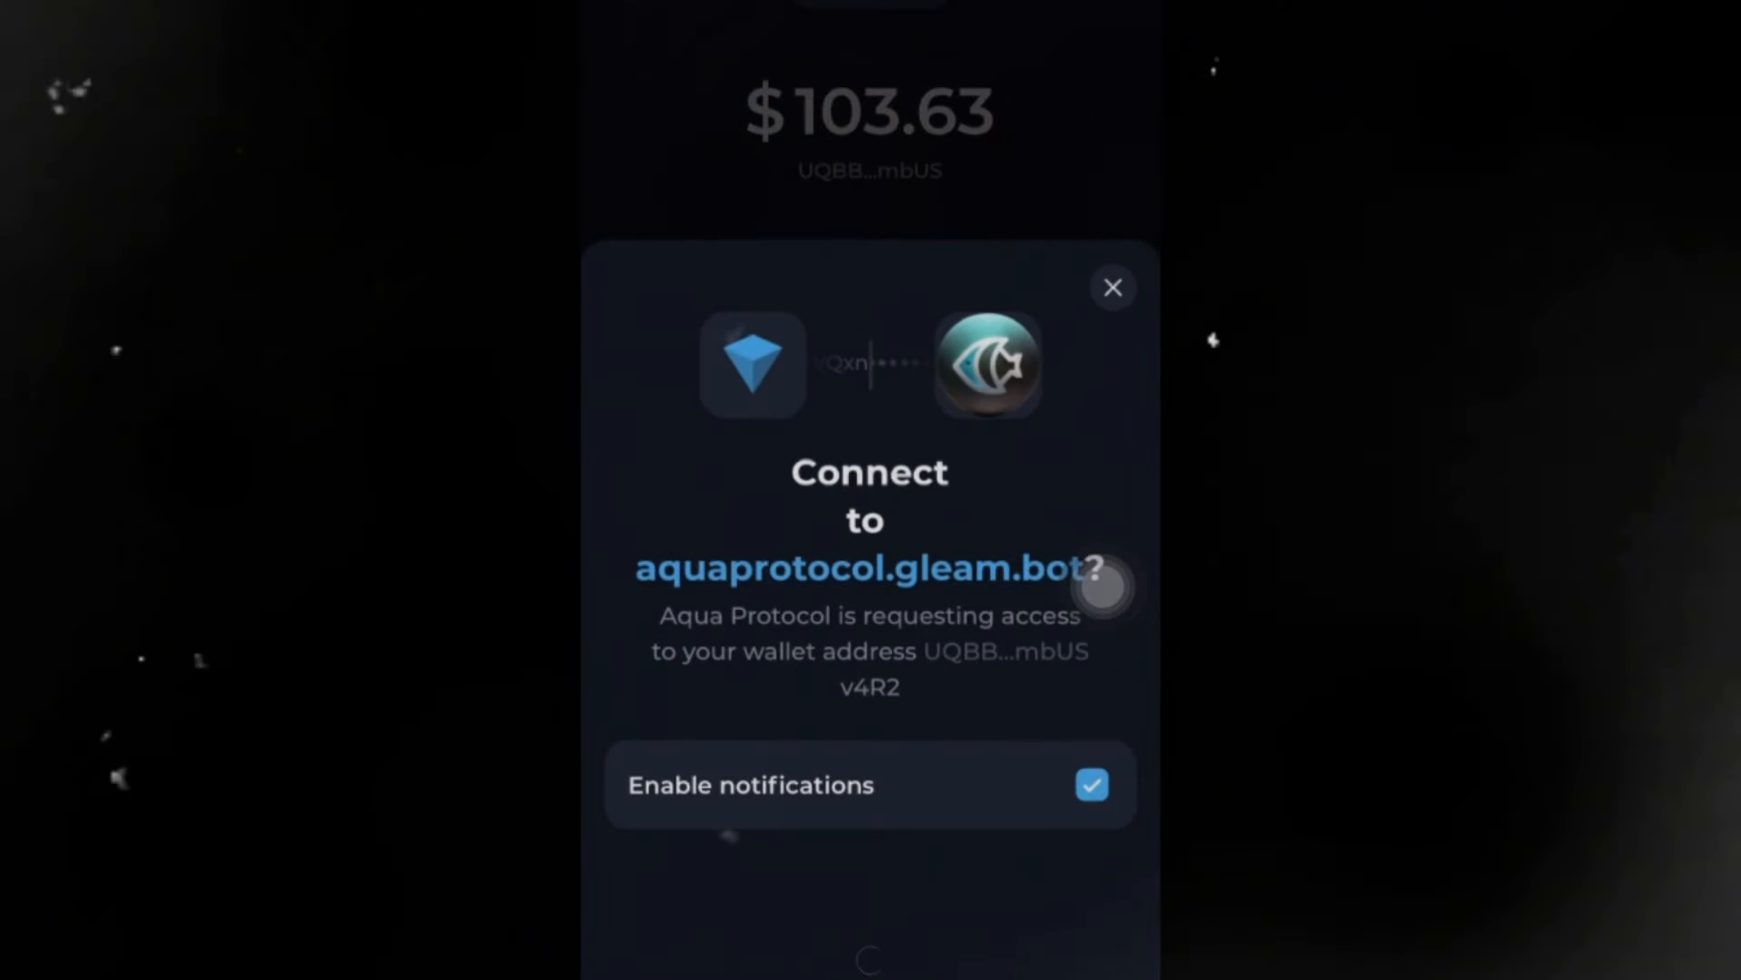
click(1112, 287)
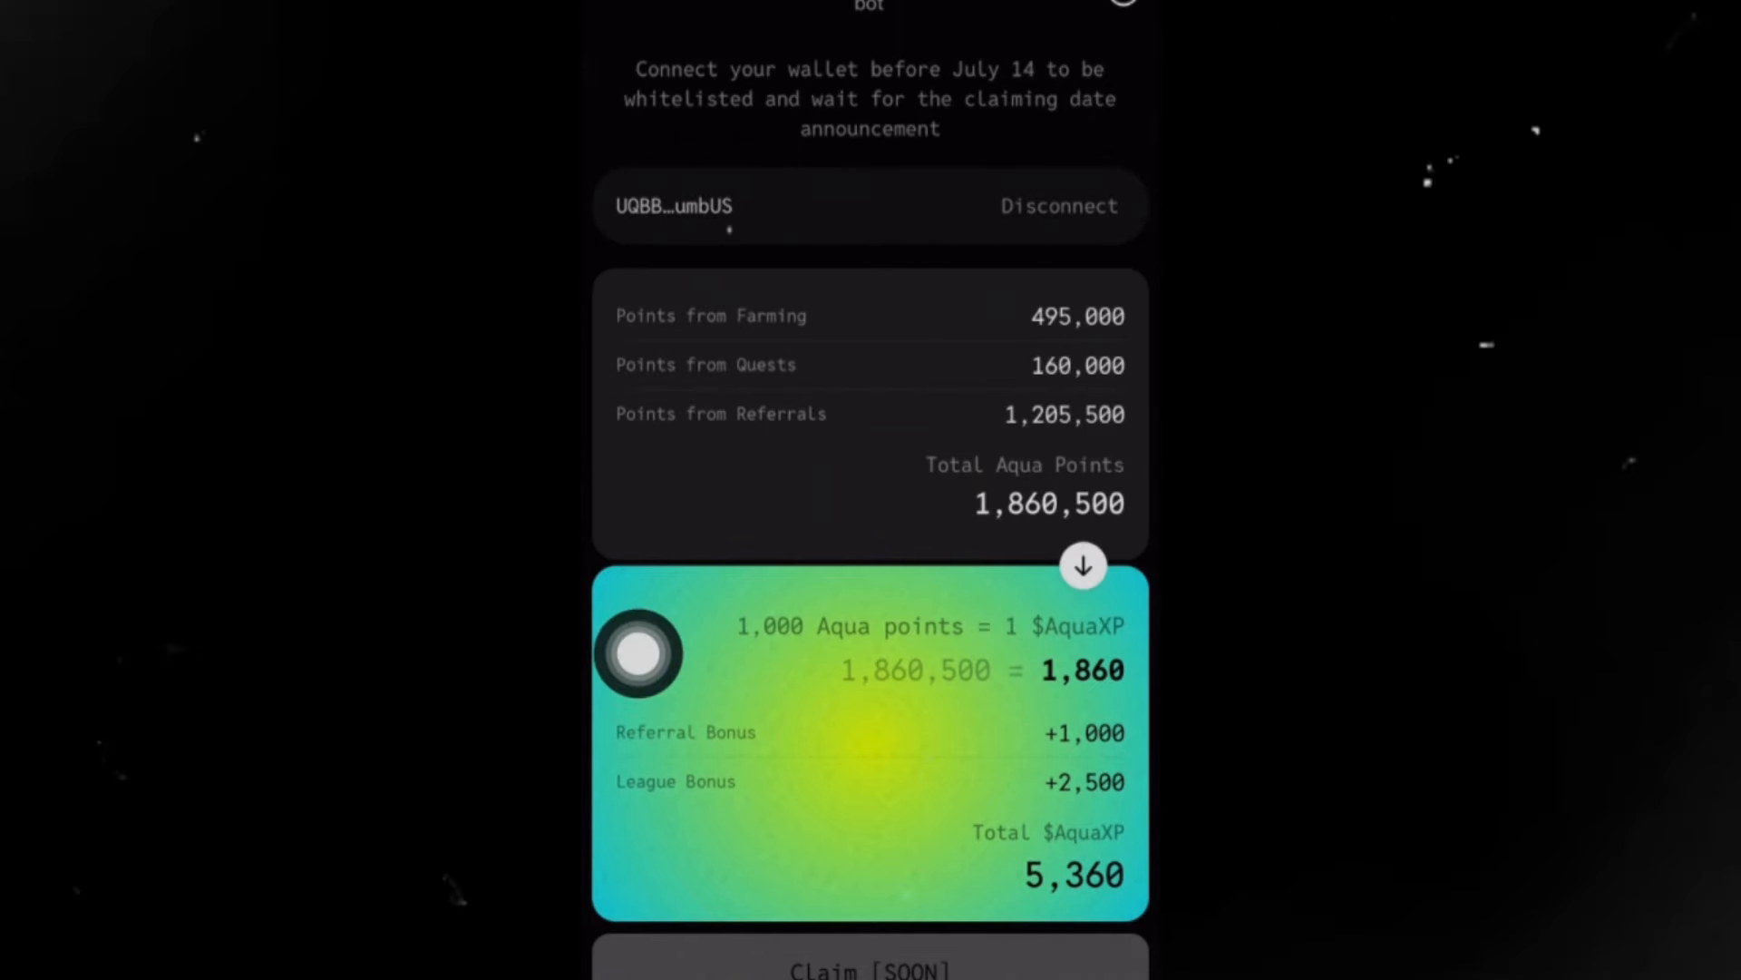
Step: Scroll the bot screen showing the connected wallet address, then open the app switcher
scroll(down, 3)
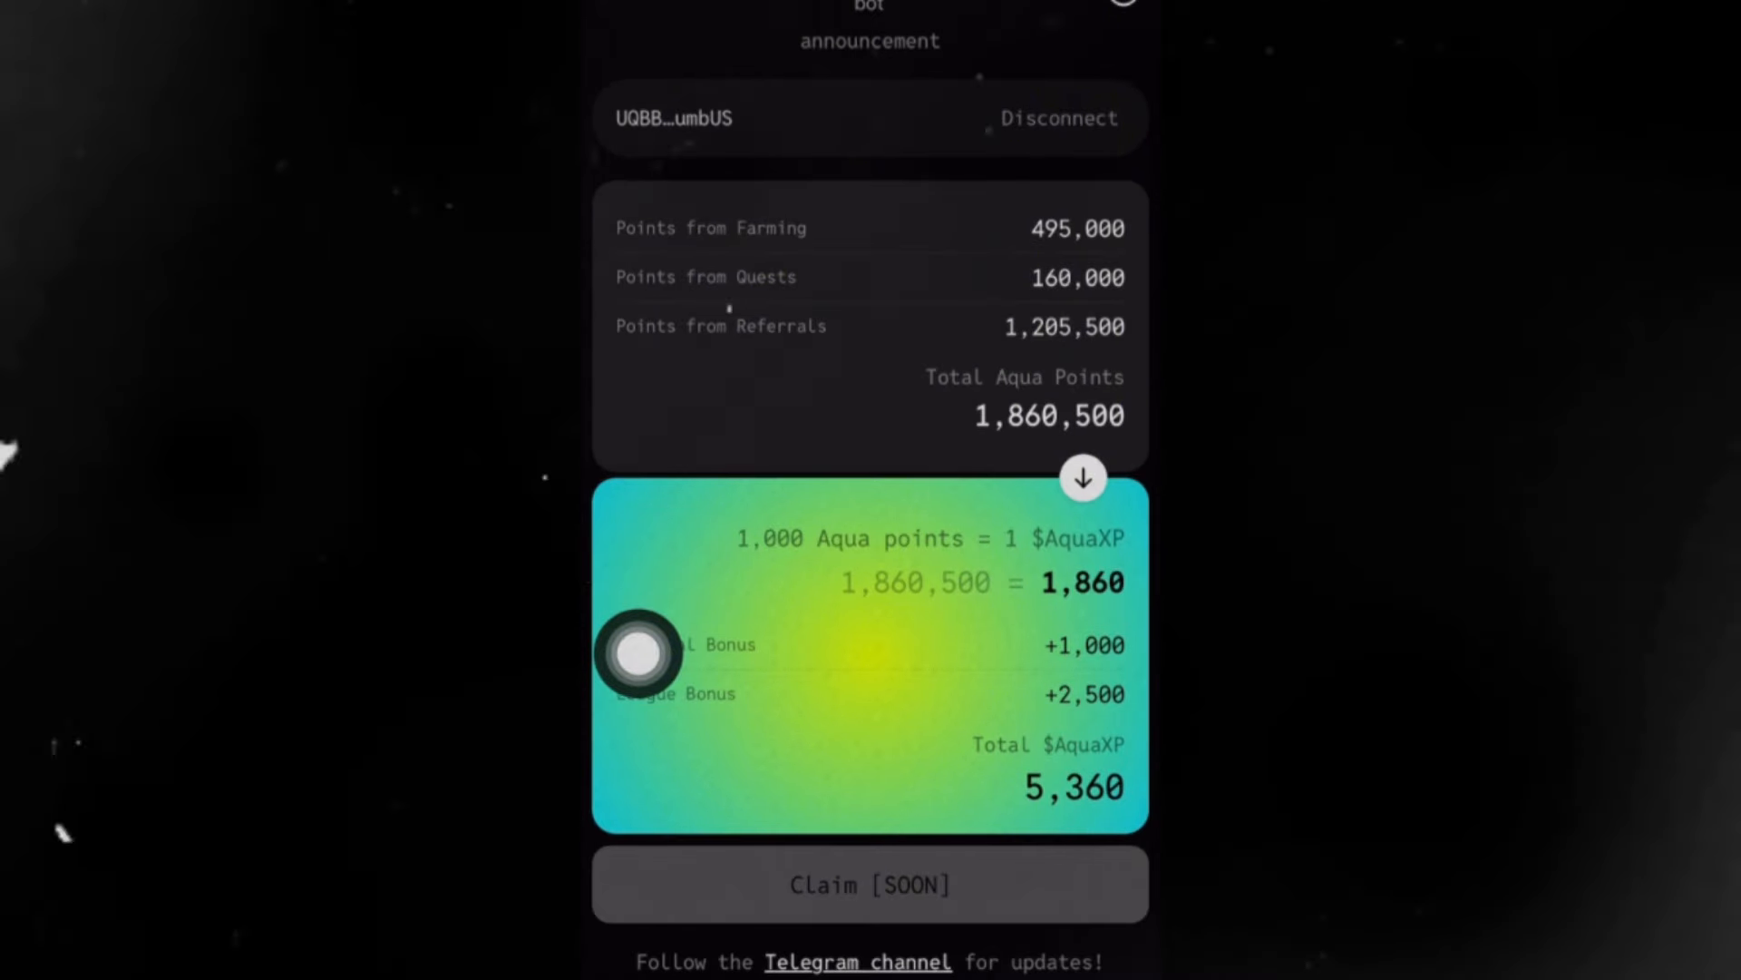
scroll(up, 3)
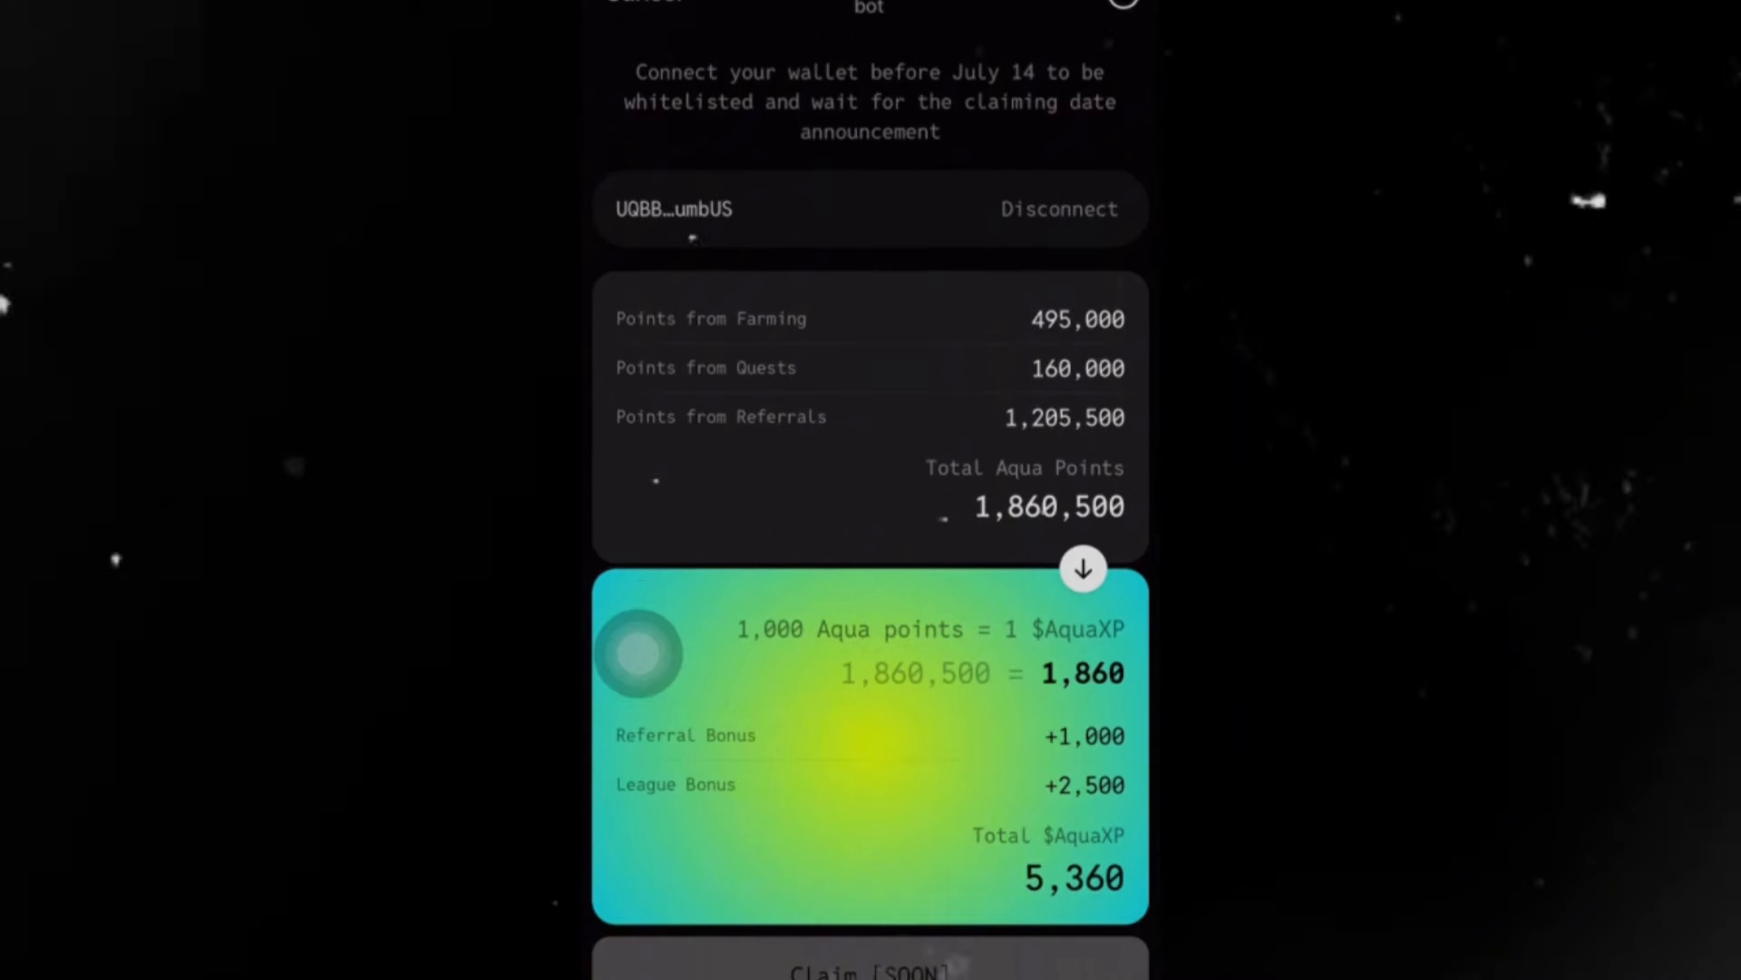
scroll(down, 3)
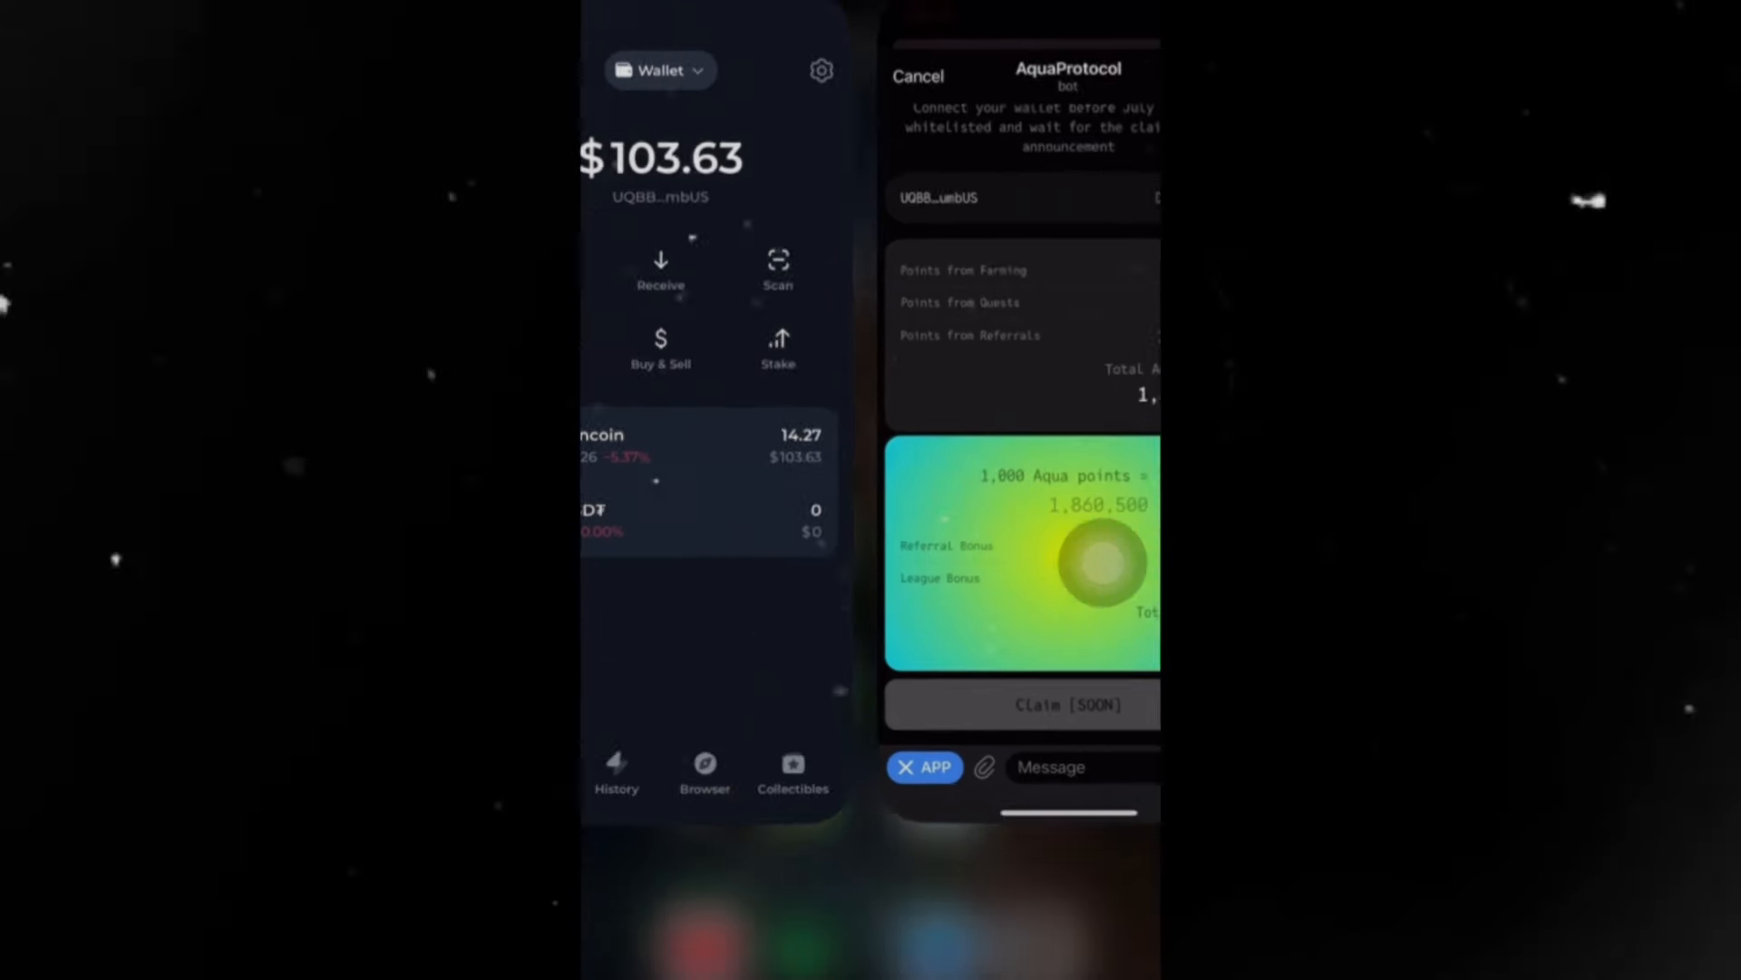
Step: Switch to Tonkeeper and open the Aqua Protocol app from its browser
click(917, 75)
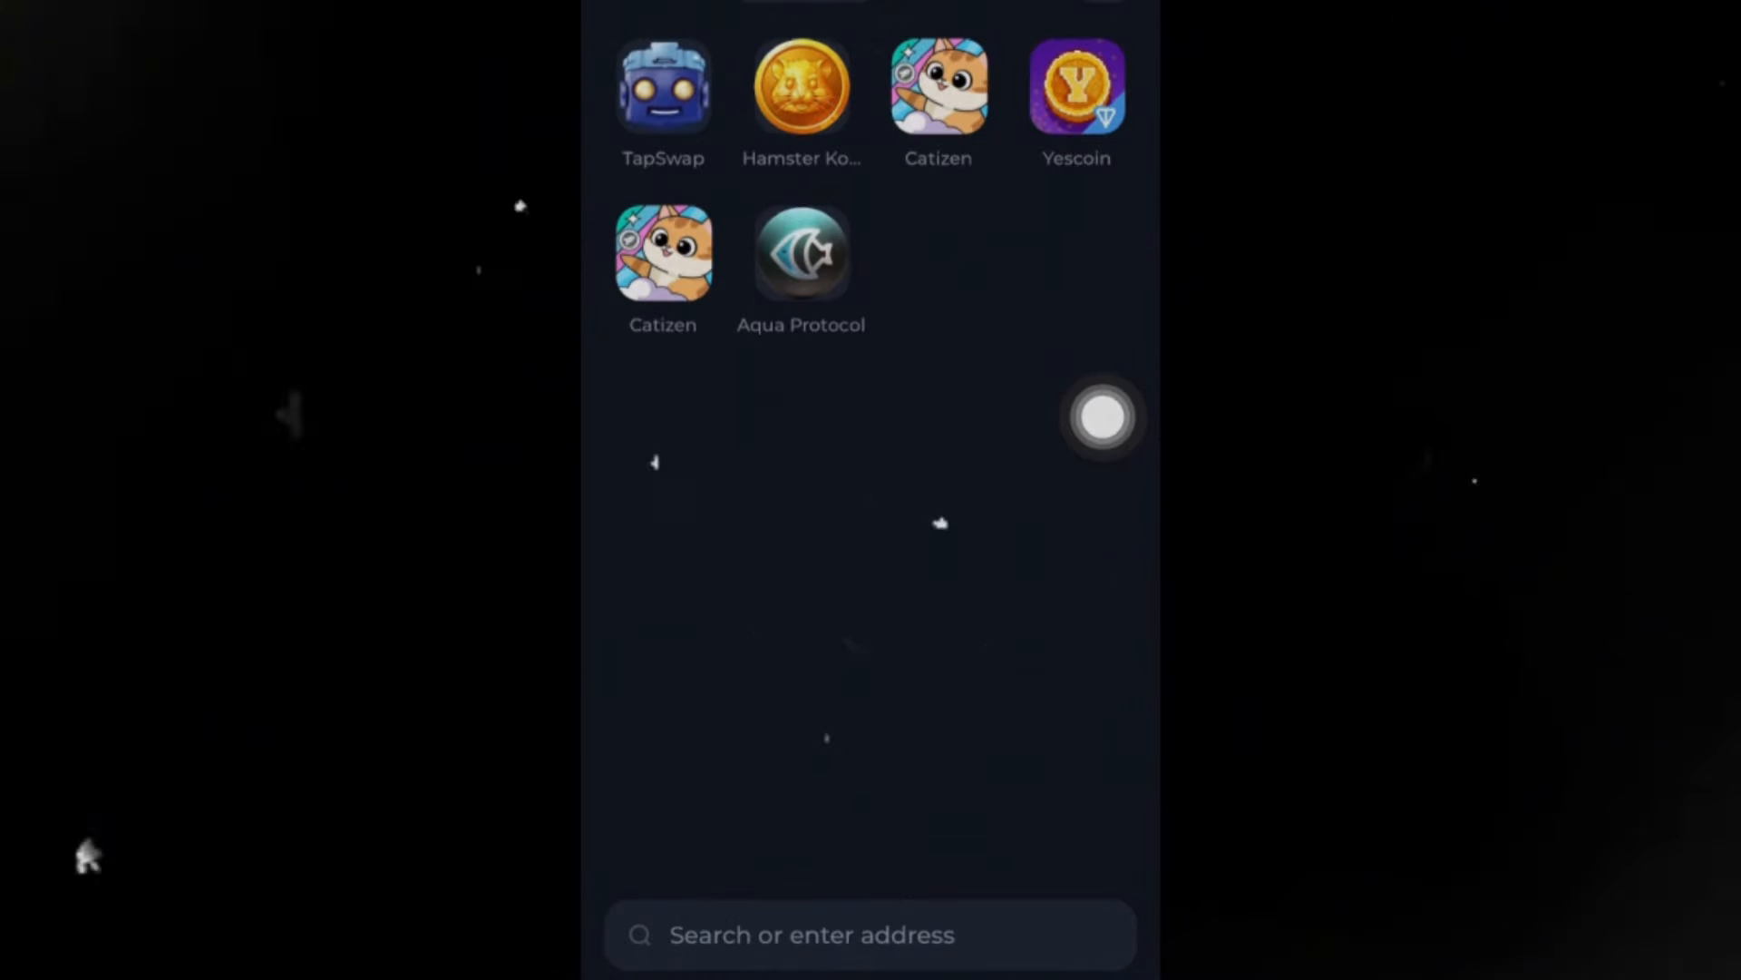
click(801, 252)
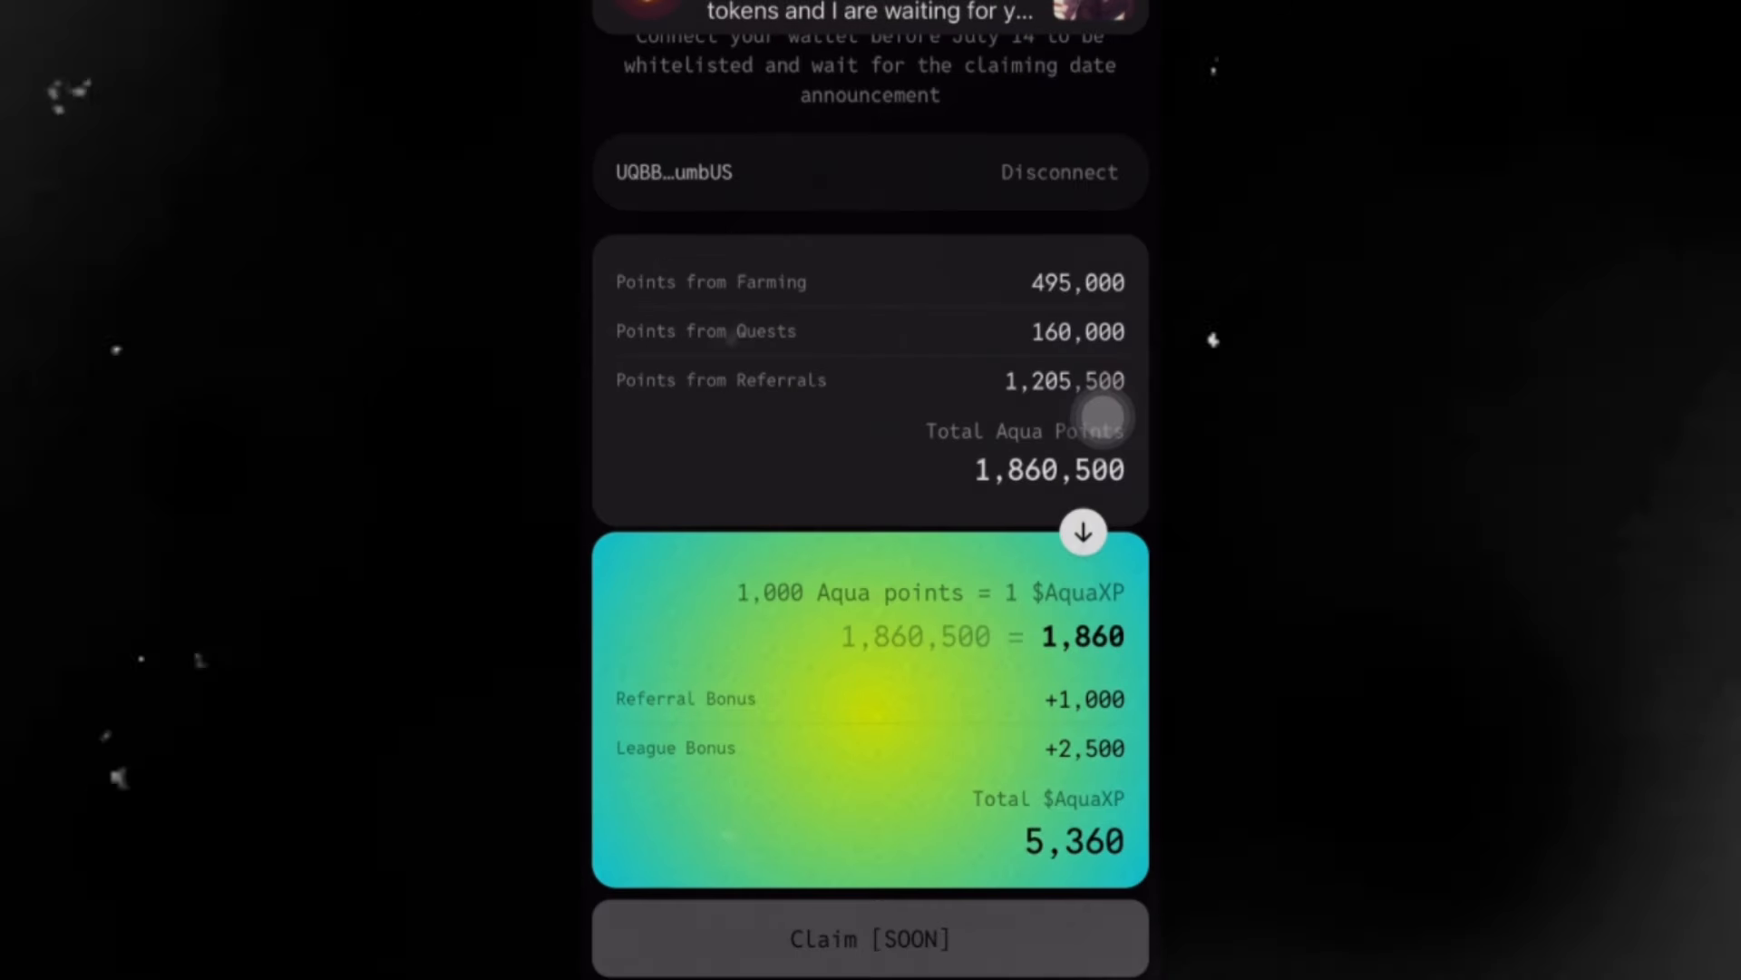